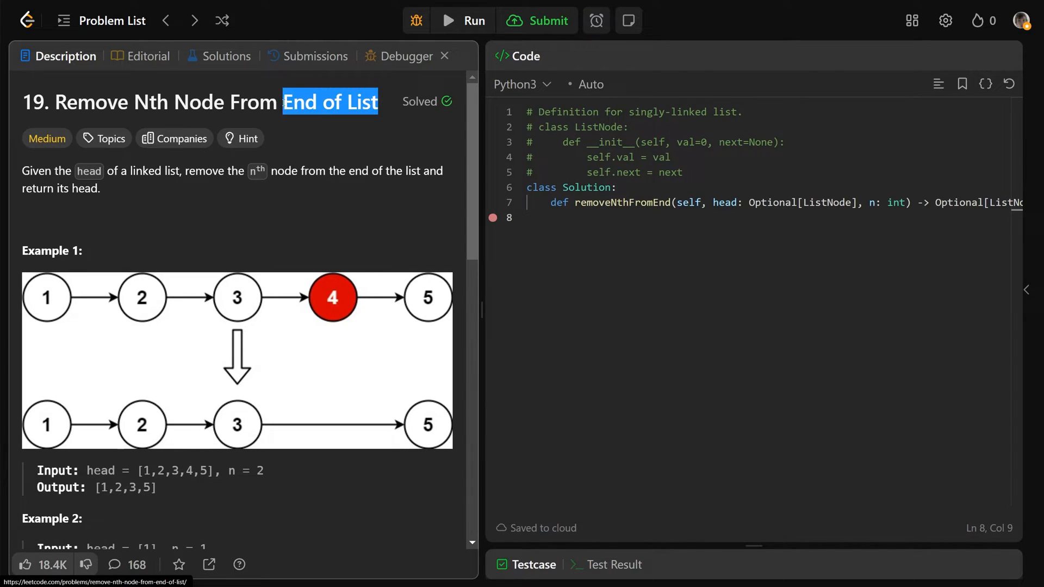
# Step: Highlight 'End of List', 'return its head' and n = 2 in the problem statement
pyautogui.tripleClick(200, 103)
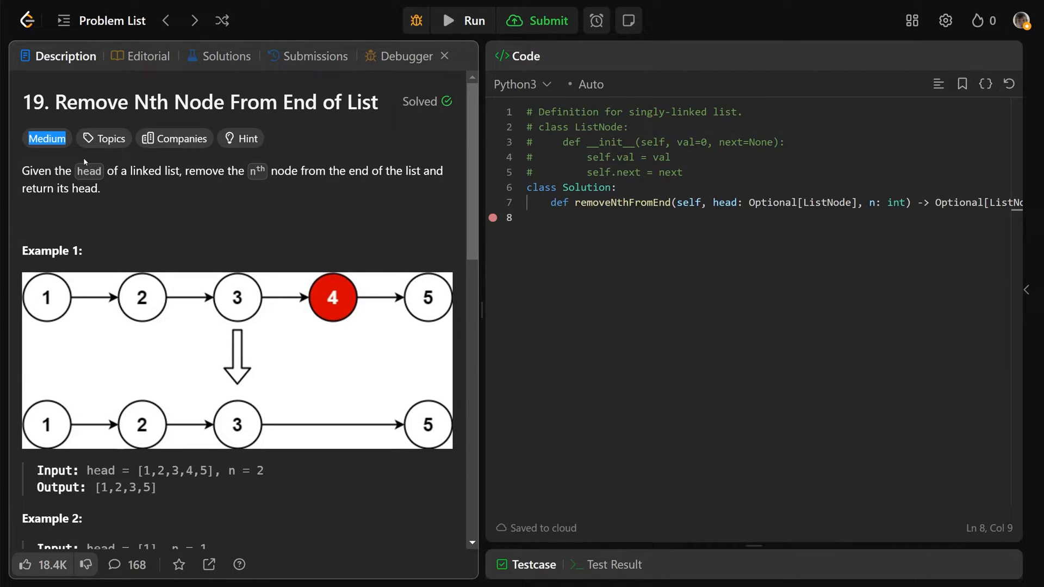
pyautogui.moveTo(22, 171); pyautogui.dragTo(103, 171)
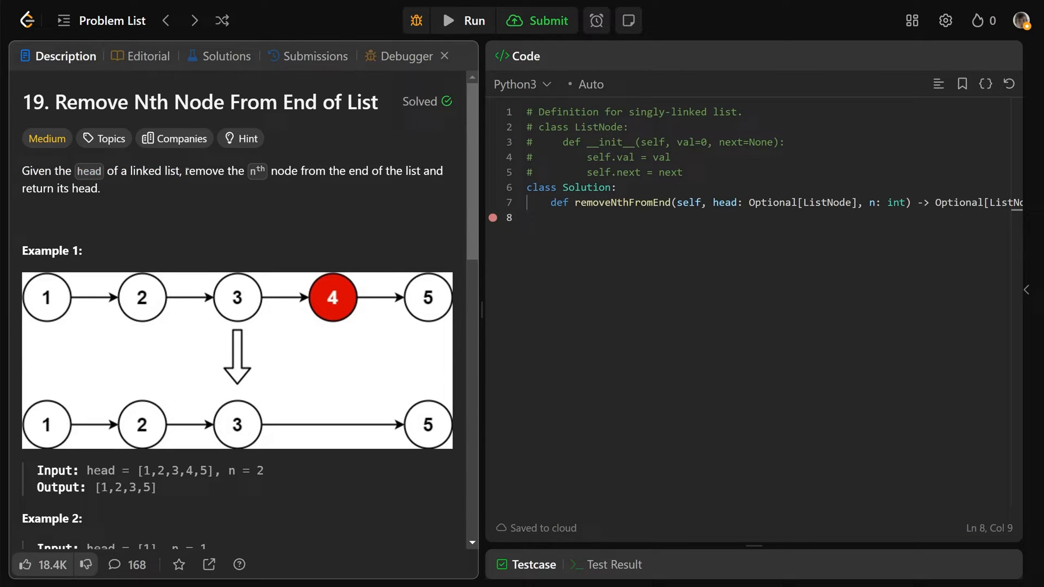
pyautogui.moveTo(185, 171); pyautogui.dragTo(384, 170)
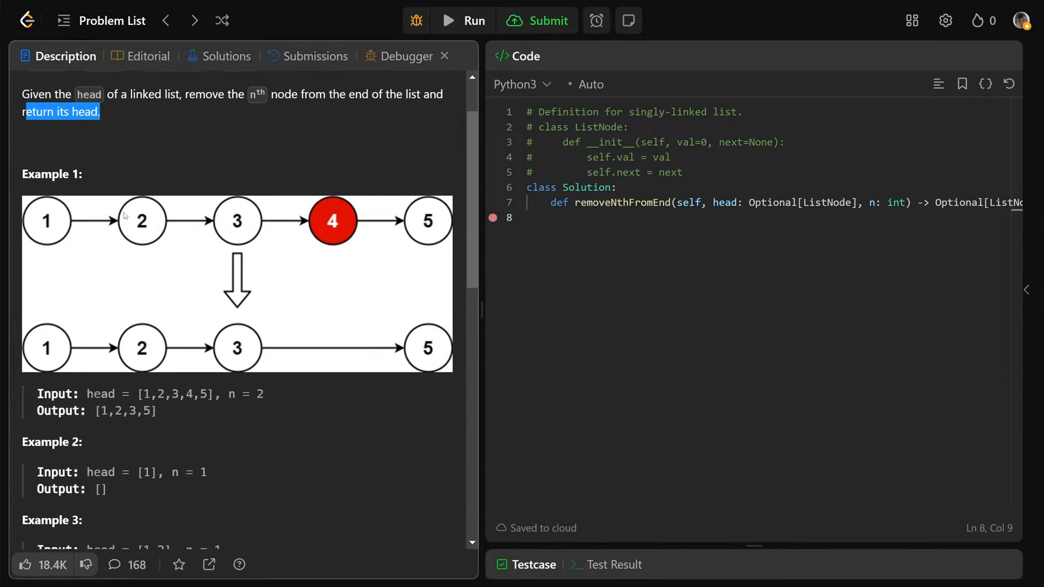
pyautogui.moveTo(142, 235)
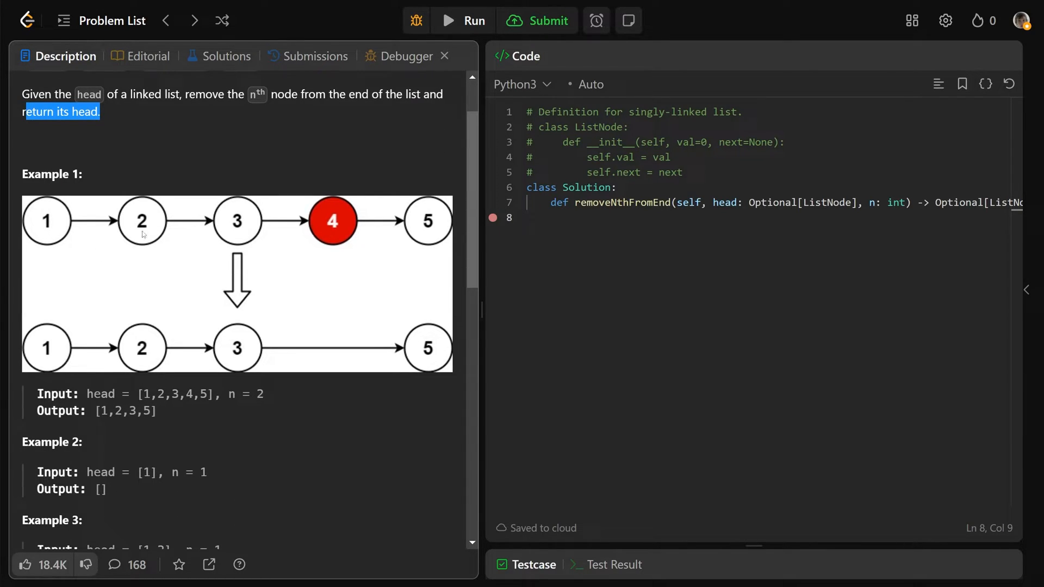
pyautogui.moveTo(277, 395)
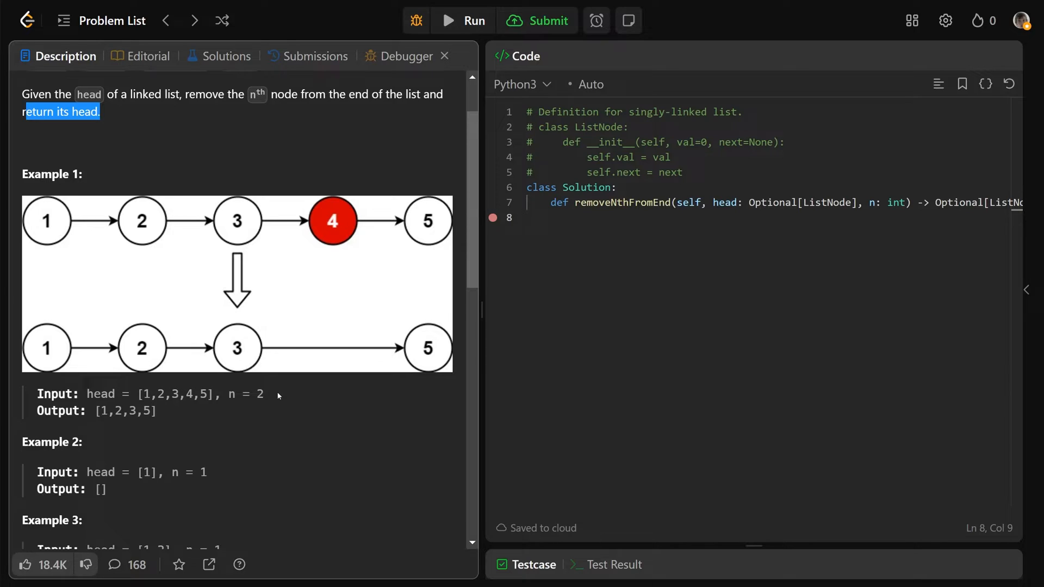
pyautogui.doubleClick(244, 393)
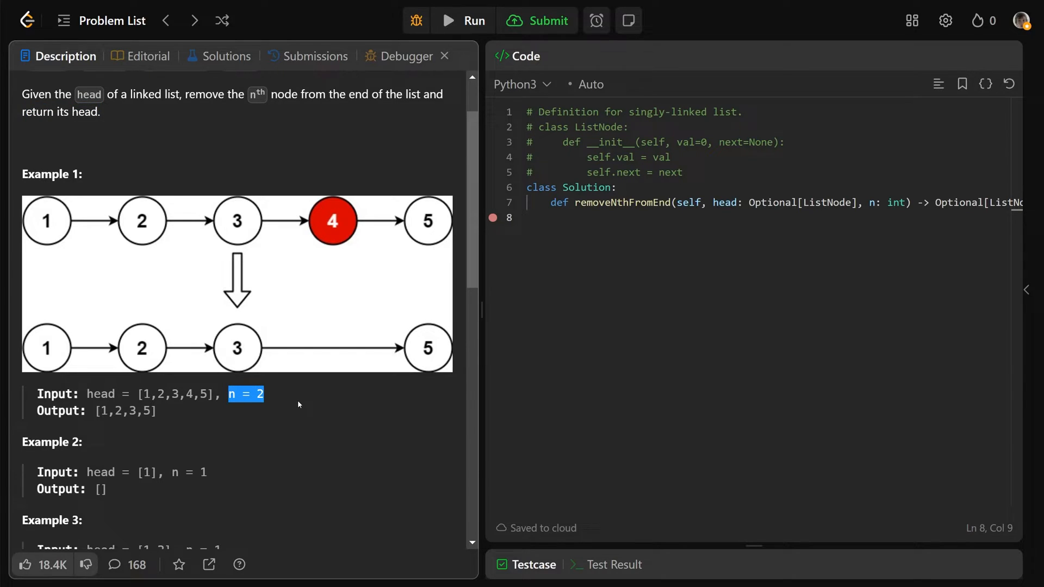
pyautogui.moveTo(375, 328)
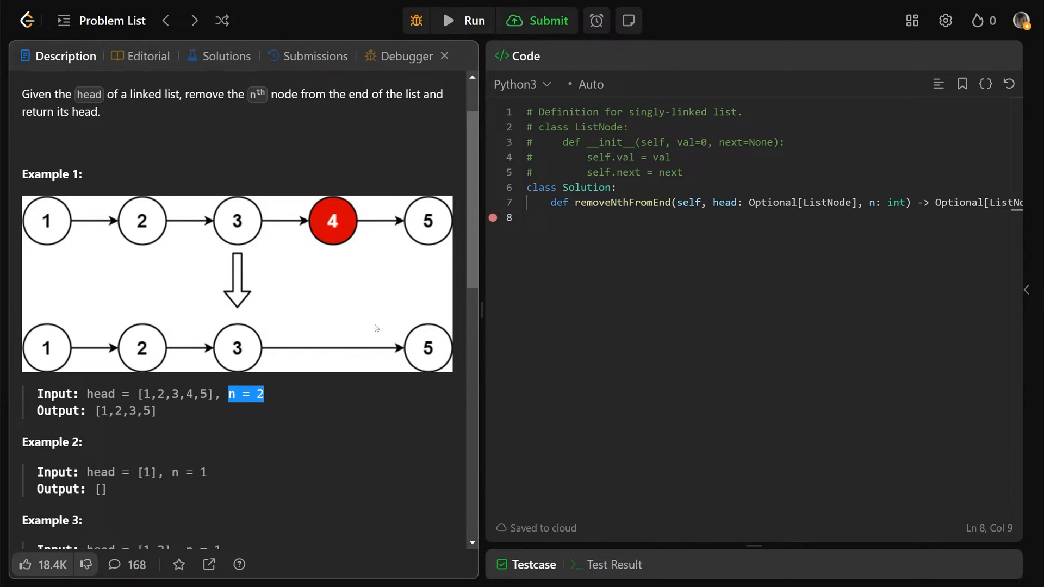
pyautogui.moveTo(441, 224)
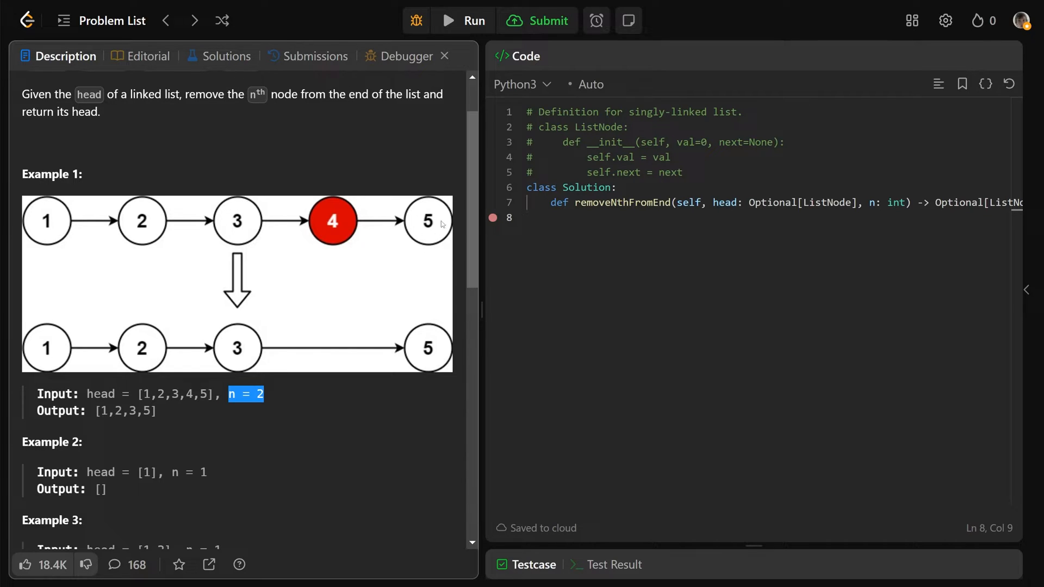
pyautogui.moveTo(336, 224)
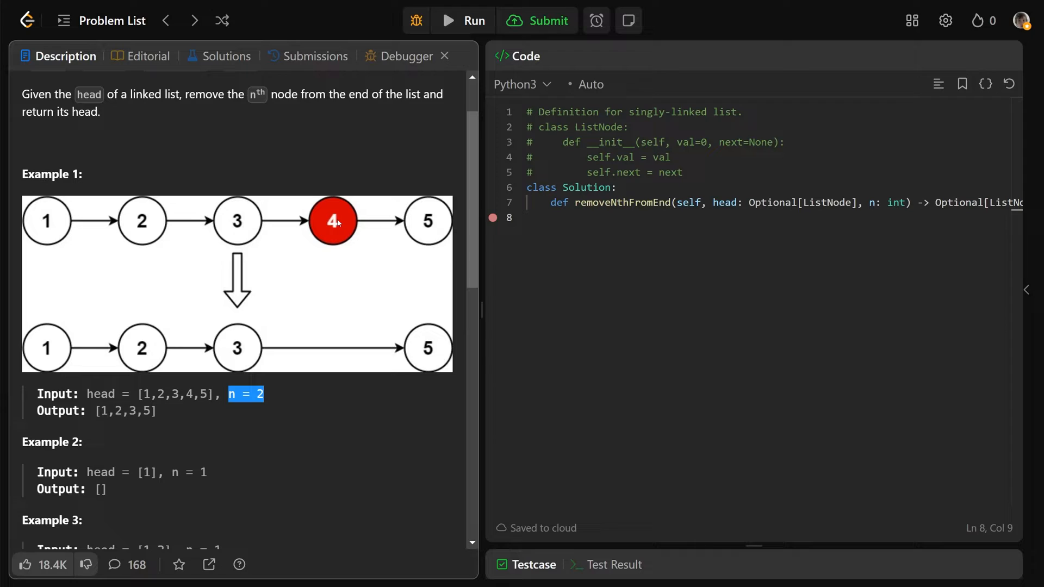
pyautogui.moveTo(342, 228)
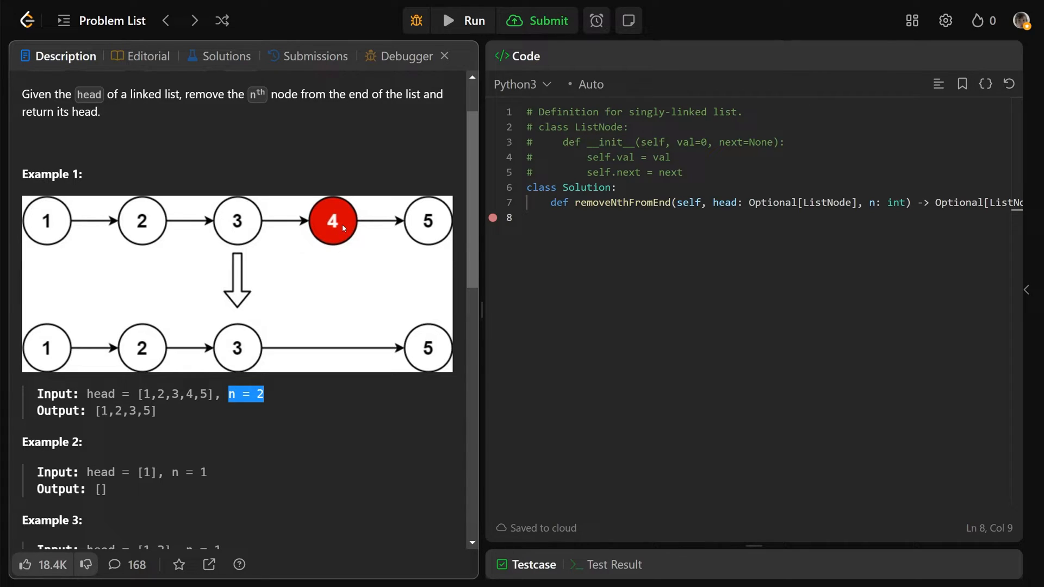
pyautogui.moveTo(347, 220)
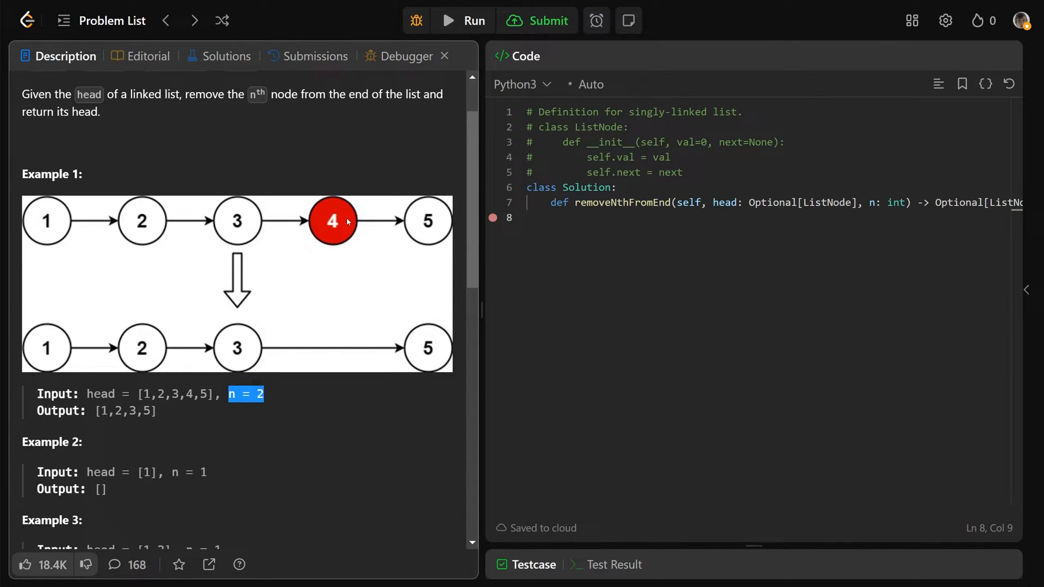
pyautogui.moveTo(49, 346)
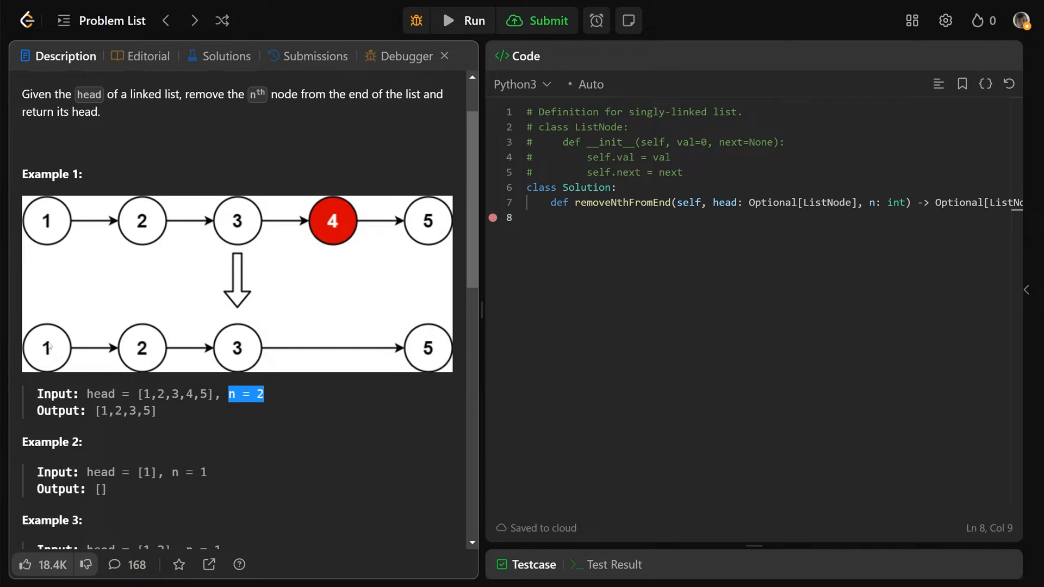
pyautogui.moveTo(252, 361)
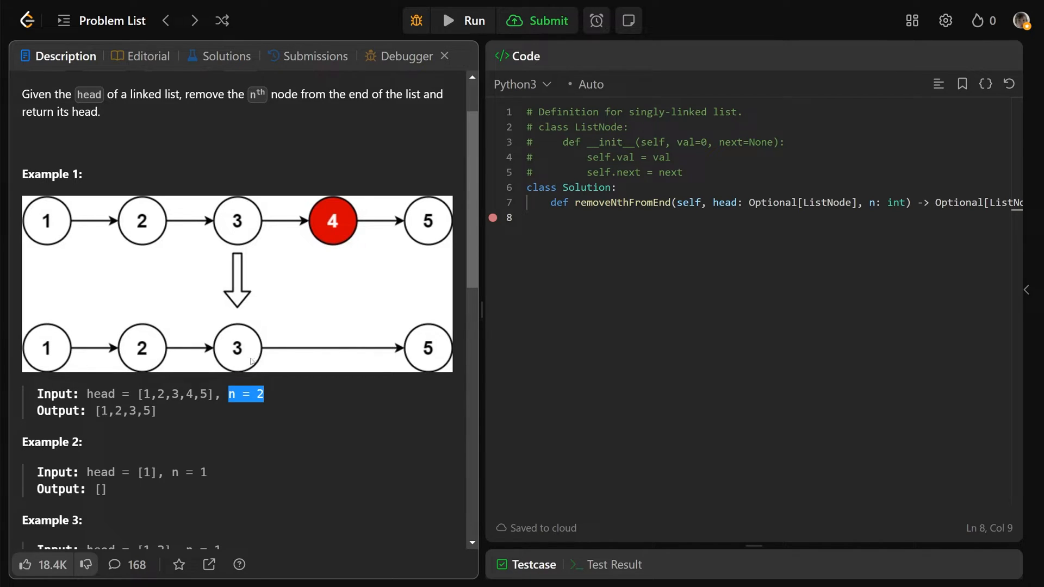
pyautogui.moveTo(392, 354)
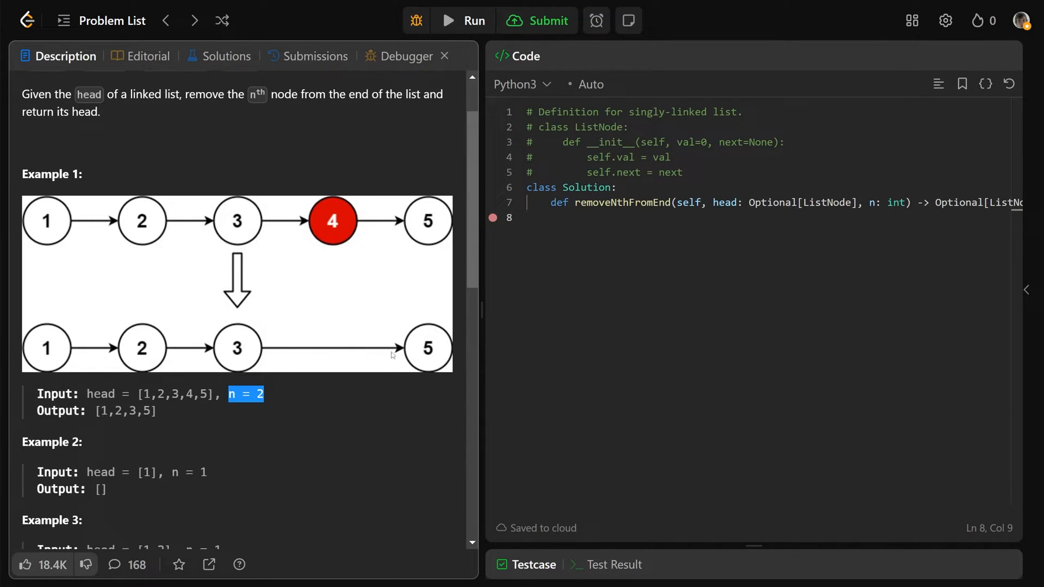
# Step: Review Examples 2 and 3, highlighting the short lists such as [1,2]
pyautogui.scroll(-3)
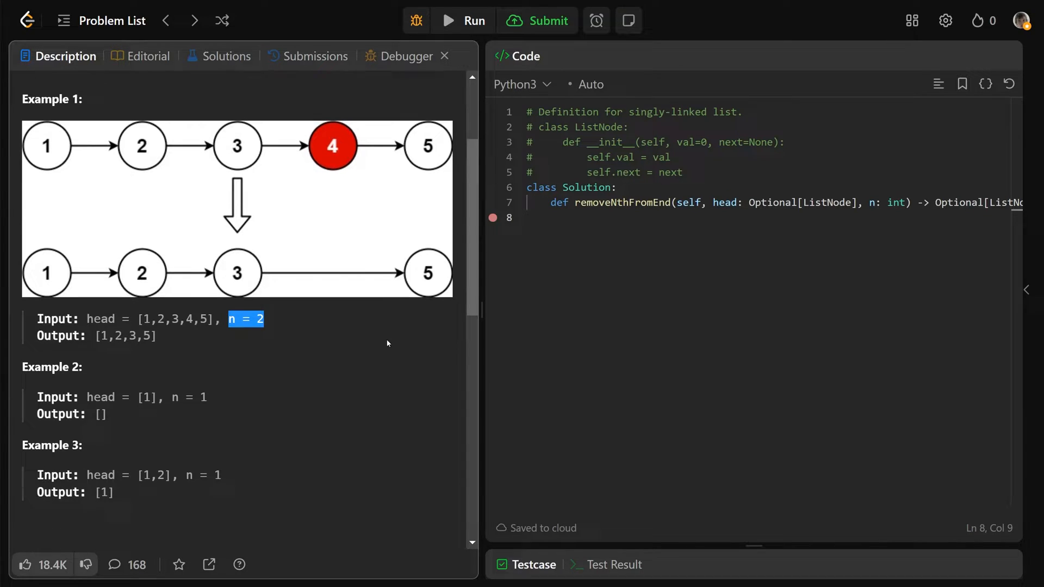
pyautogui.scroll(-3)
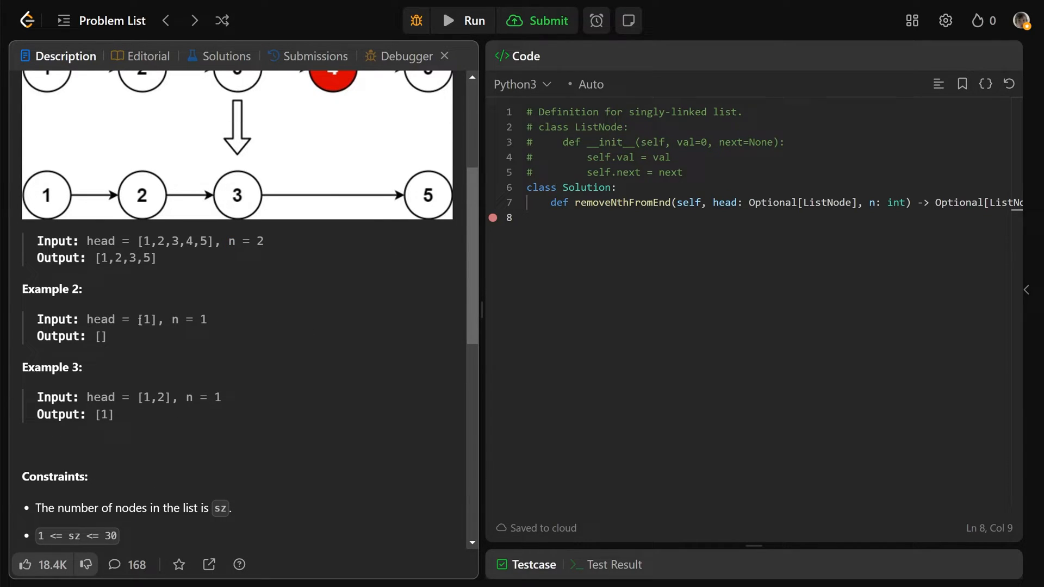
pyautogui.doubleClick(147, 319)
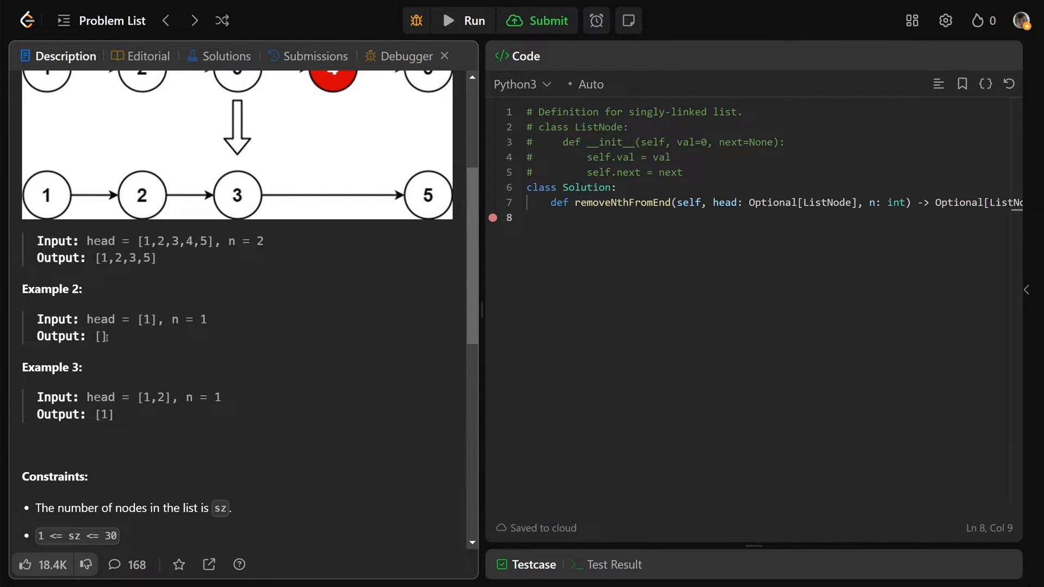
pyautogui.doubleClick(99, 336)
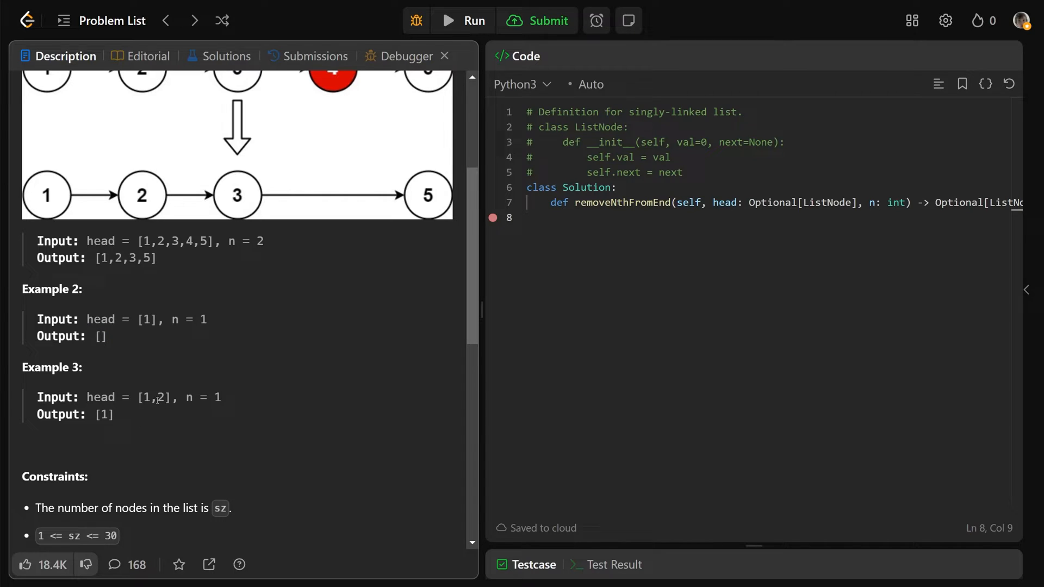
pyautogui.doubleClick(152, 397)
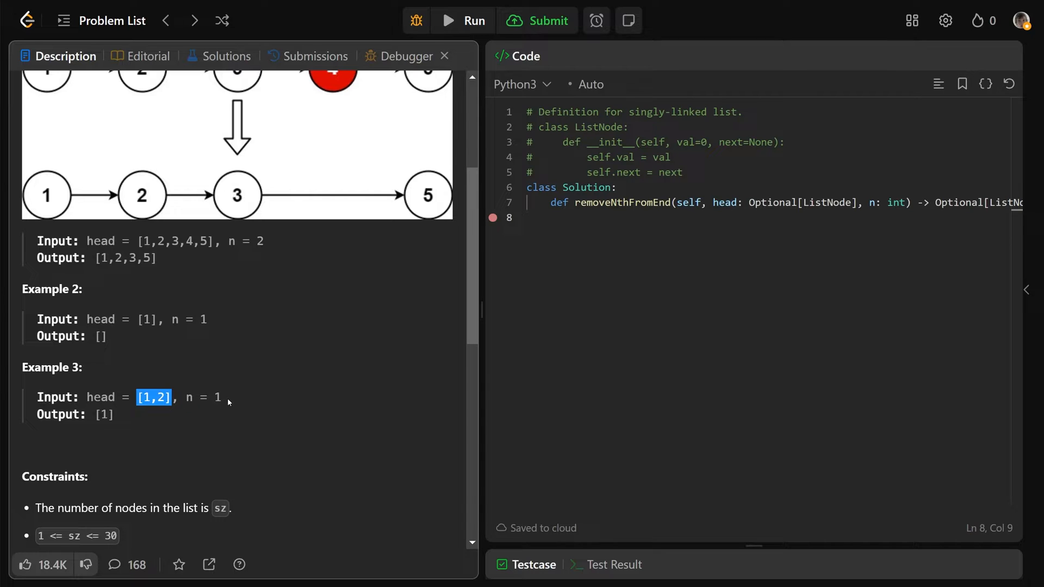
pyautogui.doubleClick(217, 397)
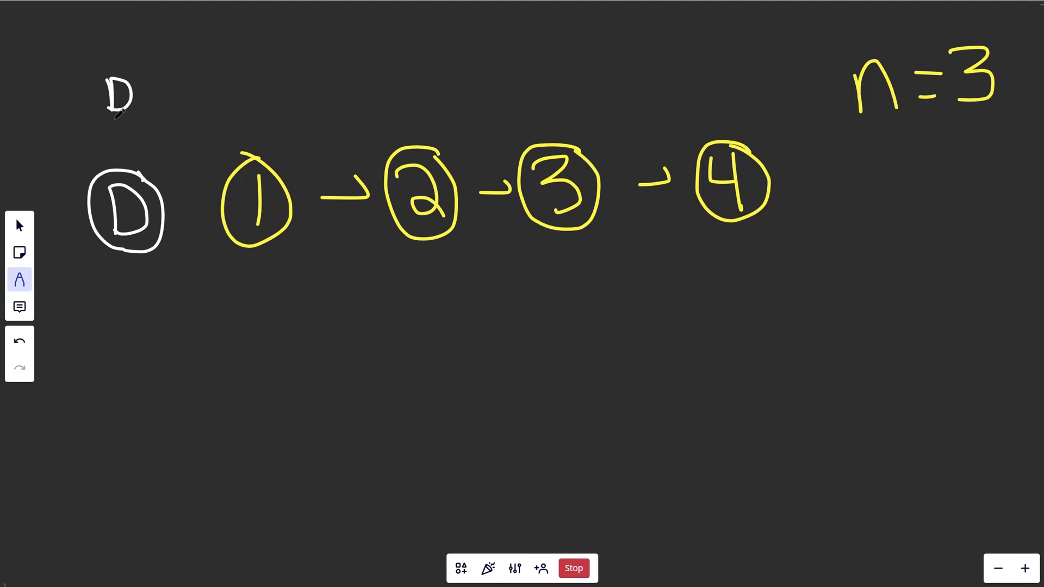
# Step: Link the dummy node D to node 1 in the sketch and remove a stray stroke beside D
pyautogui.moveTo(117, 116); pyautogui.dragTo(114, 154)
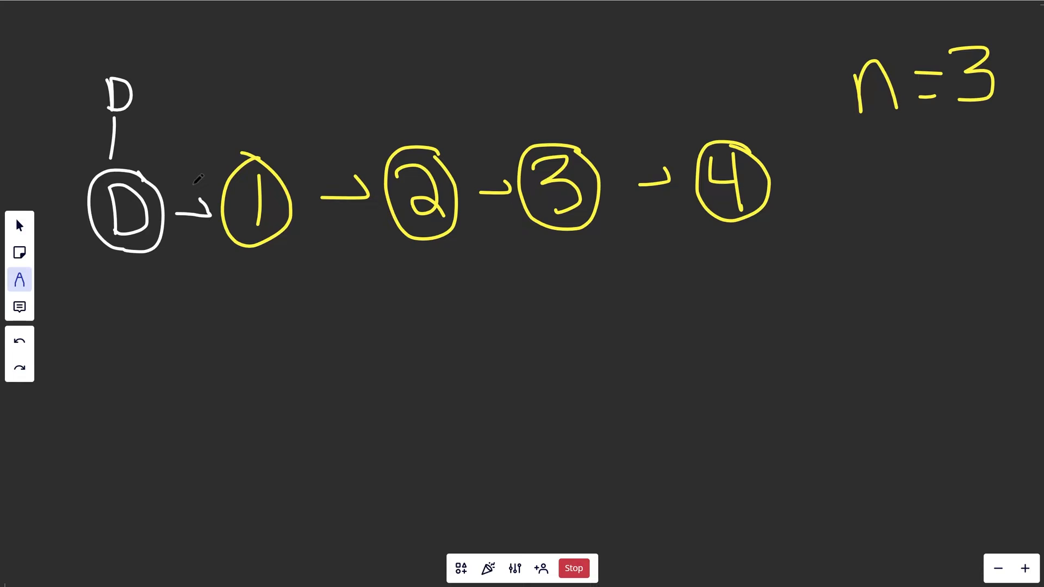
pyautogui.moveTo(154, 107); pyautogui.dragTo(176, 63)
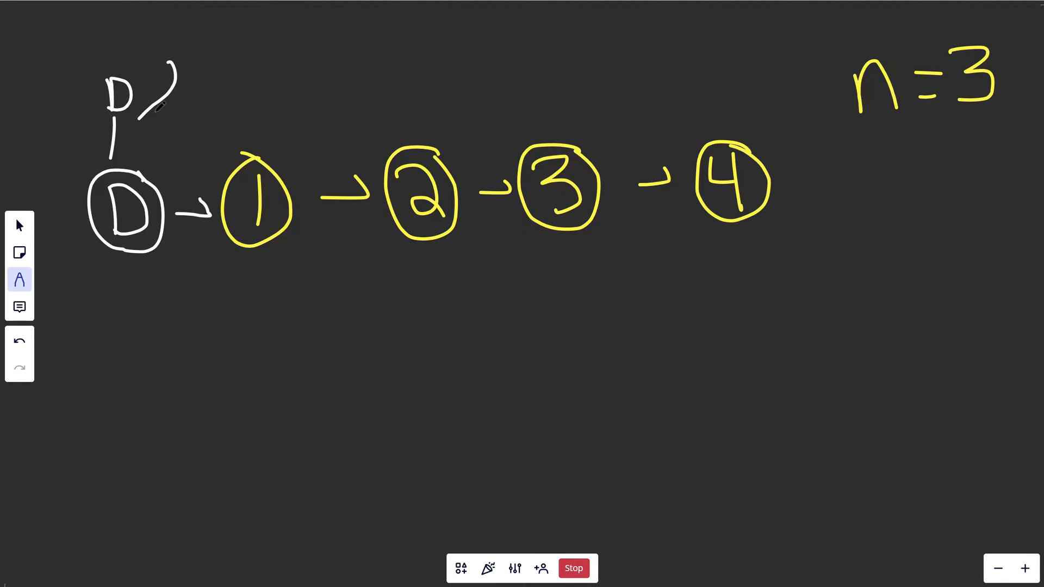
pyautogui.click(20, 340)
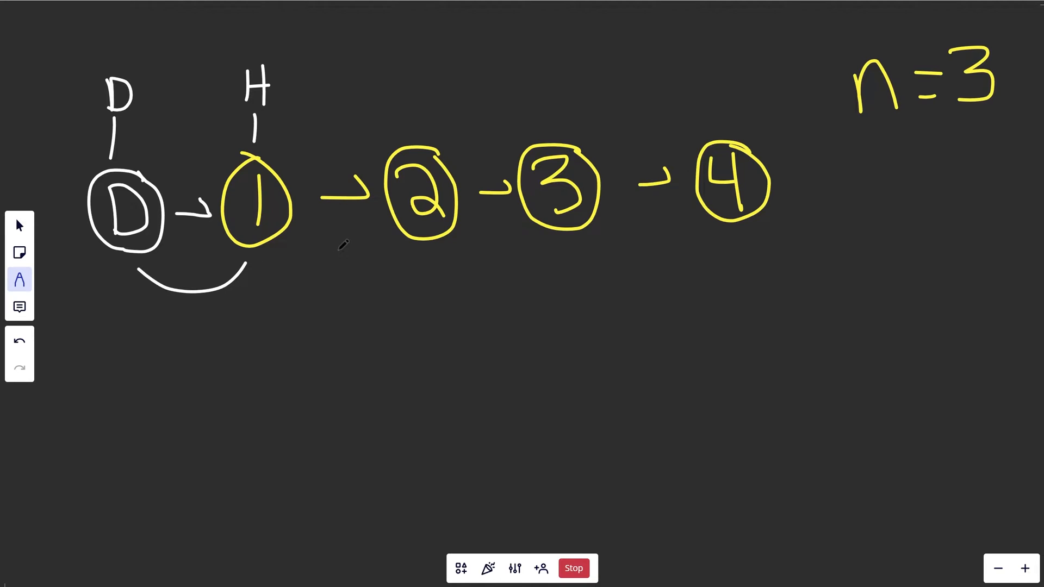
pyautogui.click(20, 340)
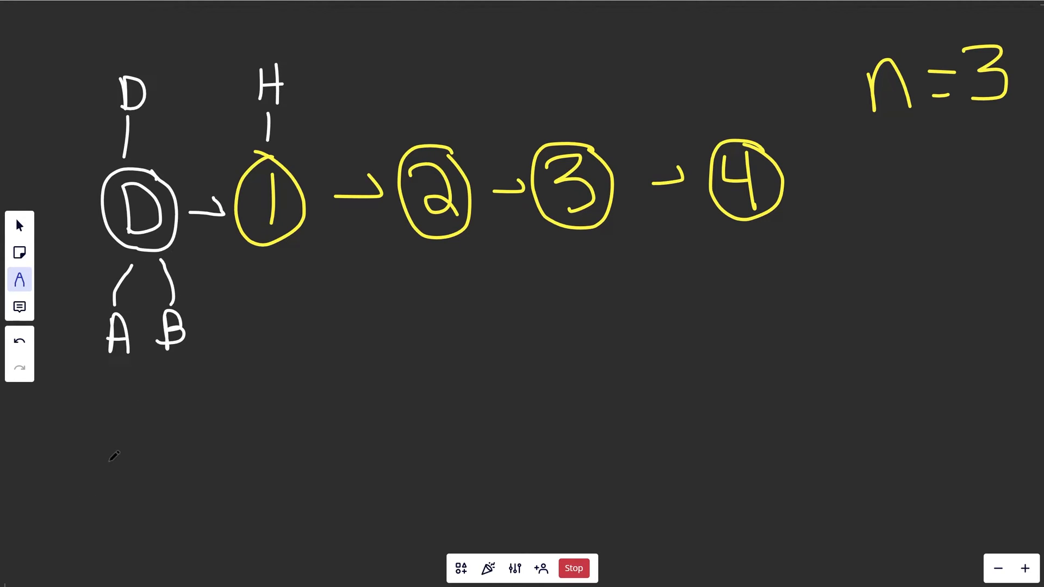
# Step: Write the labels 'Ahead' and 'Behind' for pointers A and B on the whiteboard
pyautogui.write('Ahe')
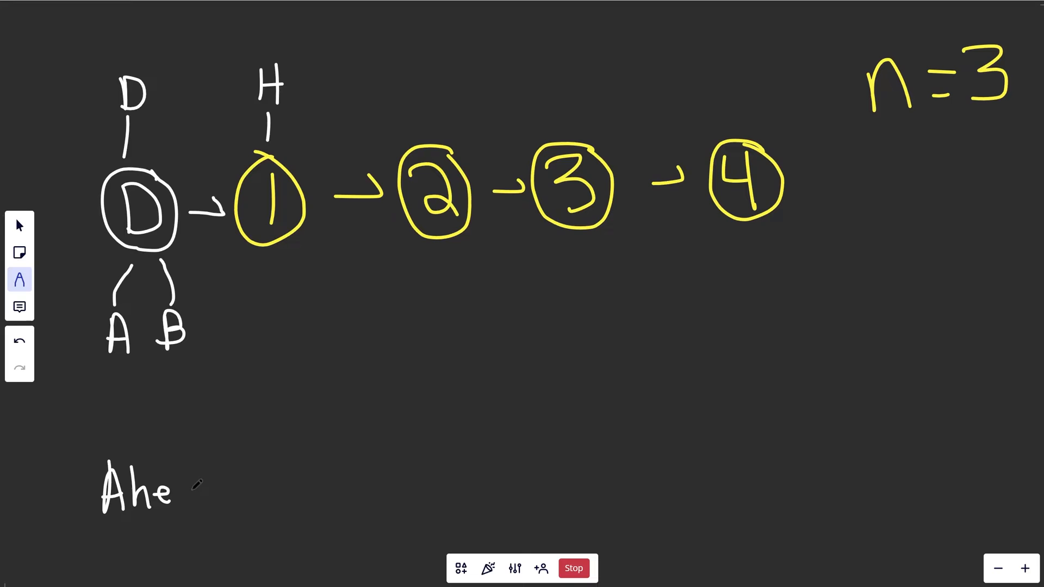
pyautogui.write('ad')
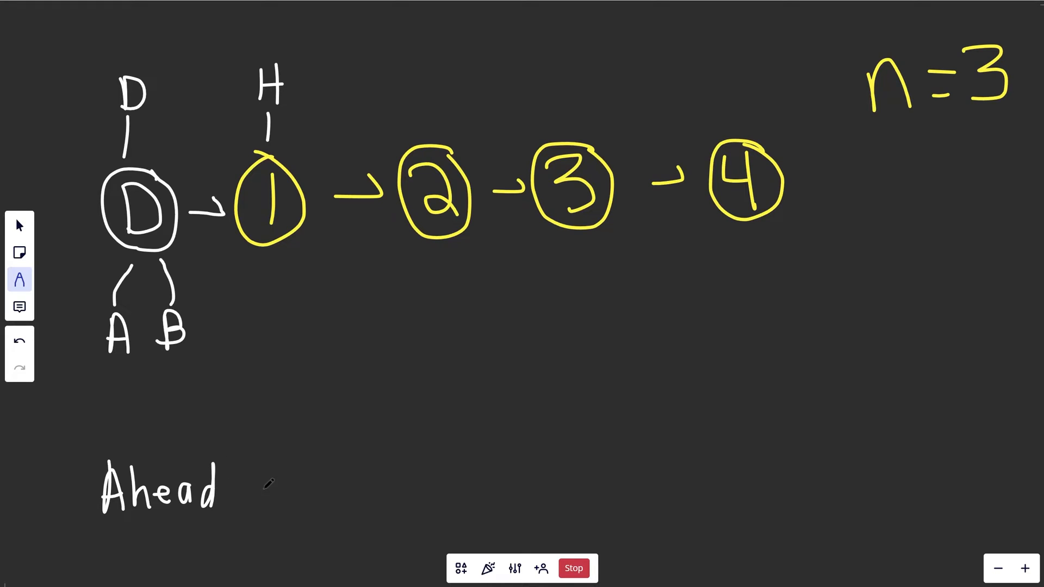
pyautogui.write('Be')
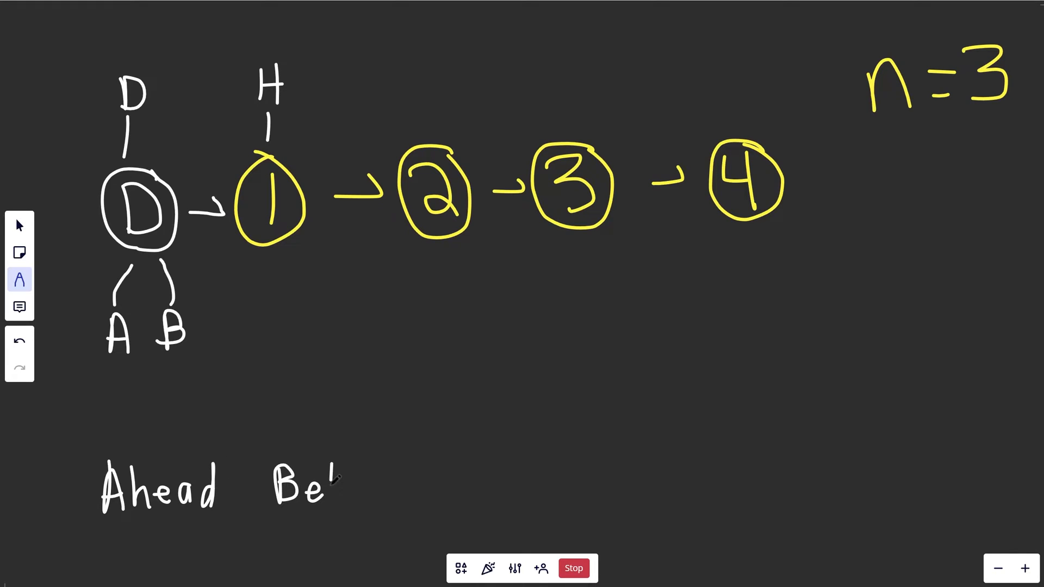
pyautogui.write('hind')
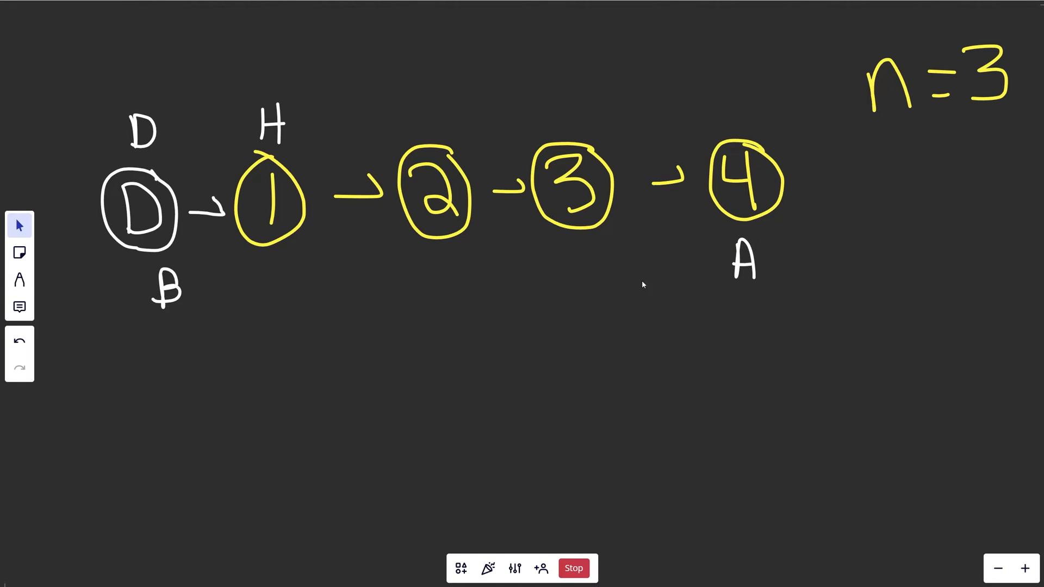
pyautogui.moveTo(185, 301)
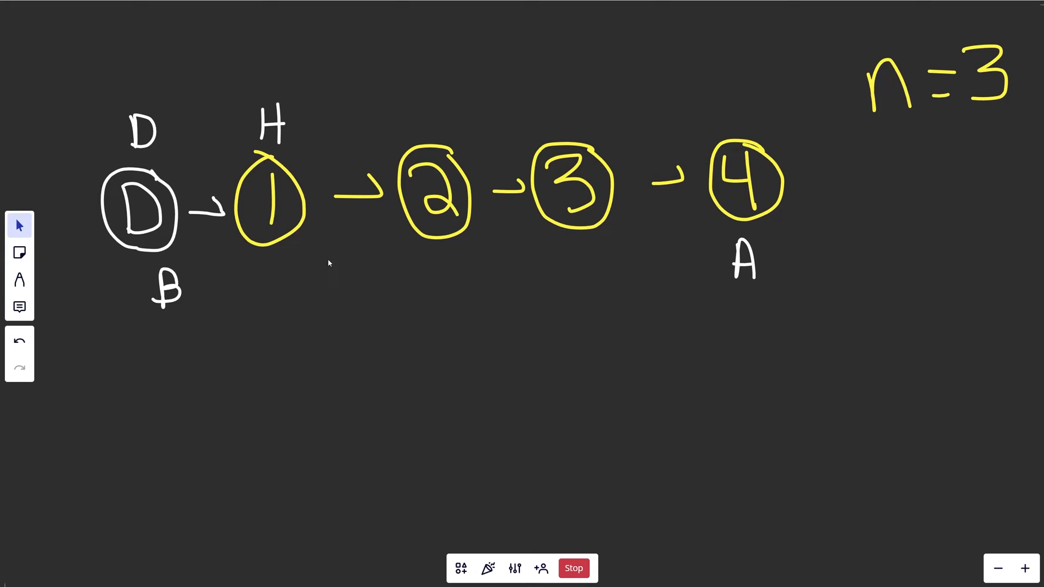
pyautogui.moveTo(719, 241)
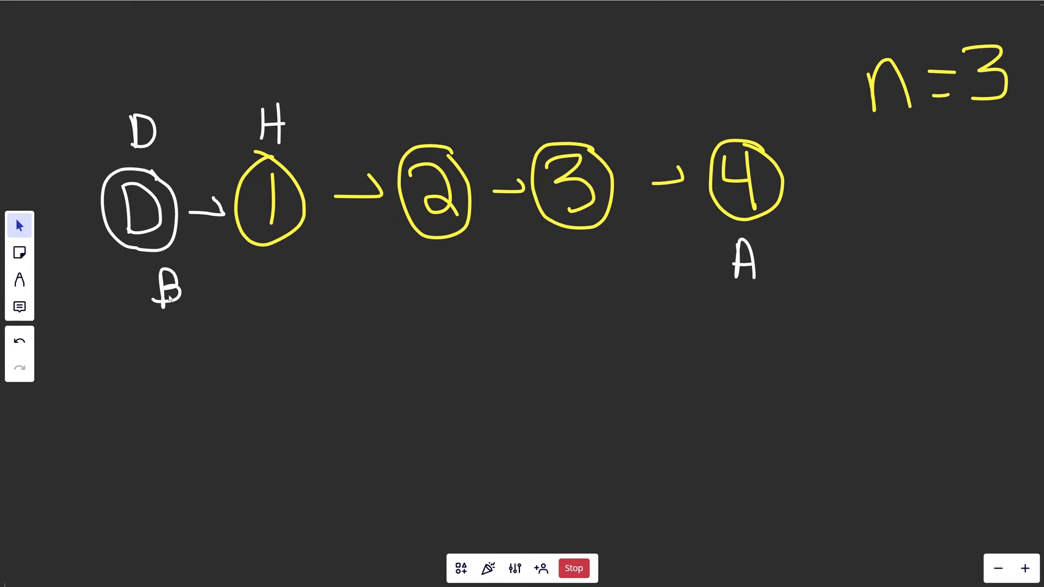
pyautogui.moveTo(676, 290)
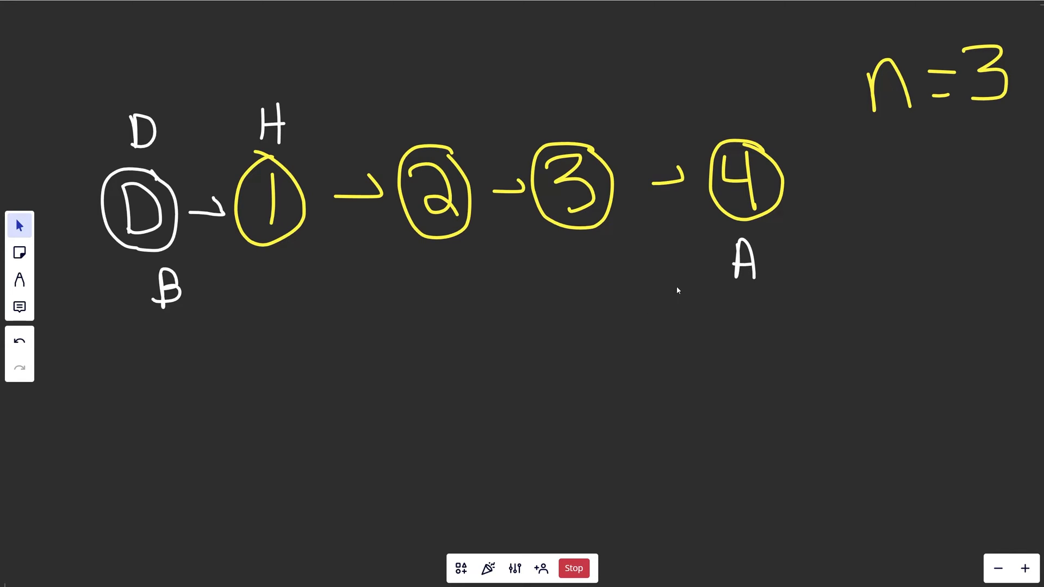
# Step: Unlink node 2 so node 1 points to node 3 and add the 'next' pointer note
pyautogui.click(744, 260)
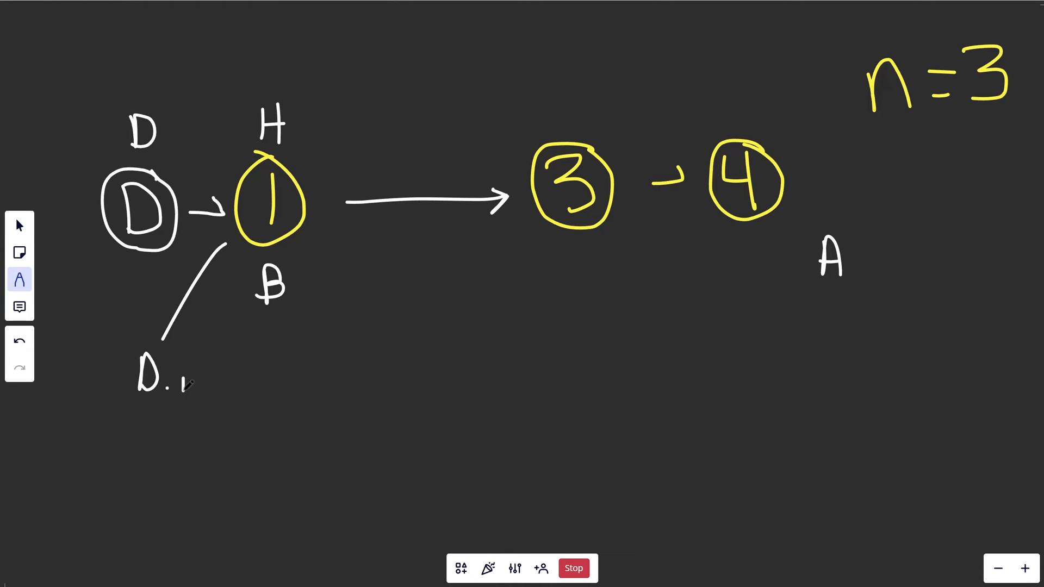
pyautogui.write('next')
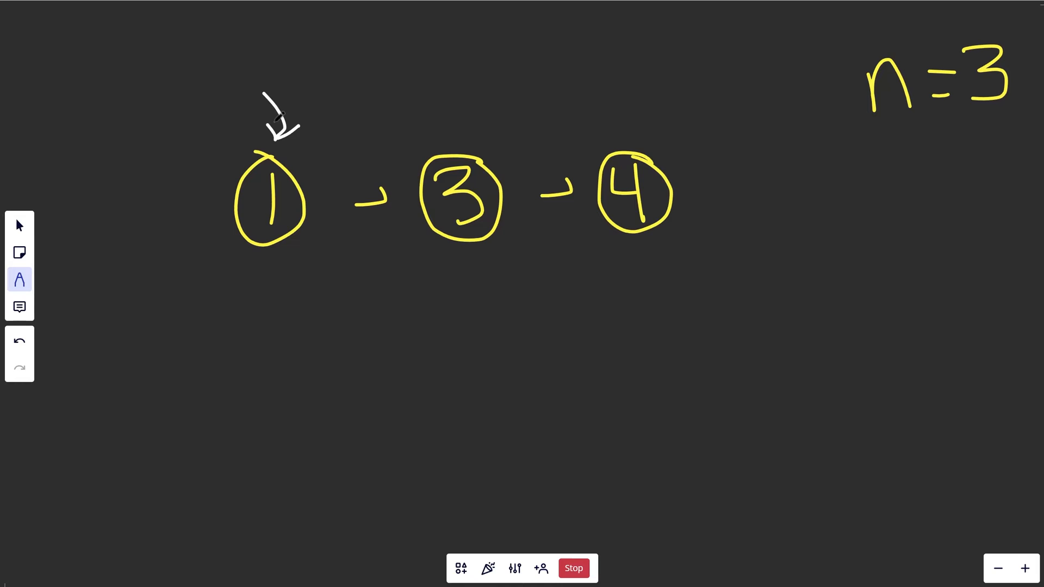
# Step: Move A past the list end, link the dummy to node 3 and cross out head node 1
pyautogui.click(20, 340)
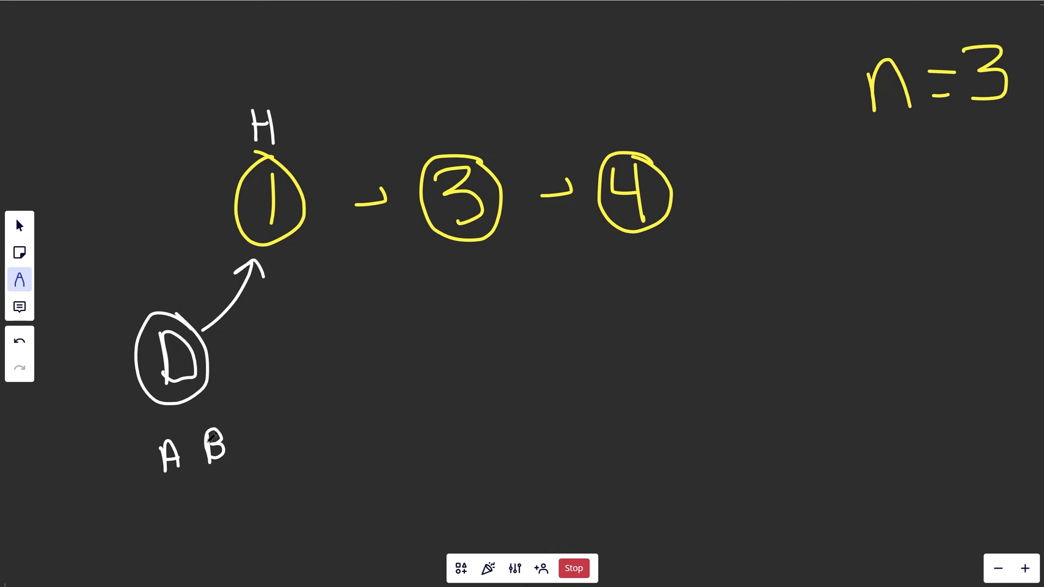
pyautogui.click(170, 456)
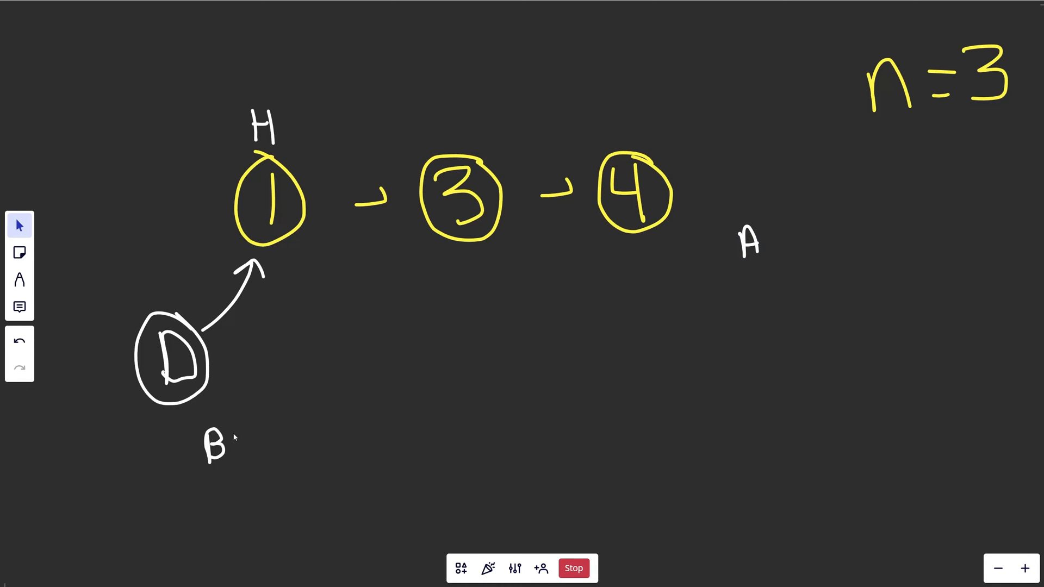
pyautogui.click(20, 279)
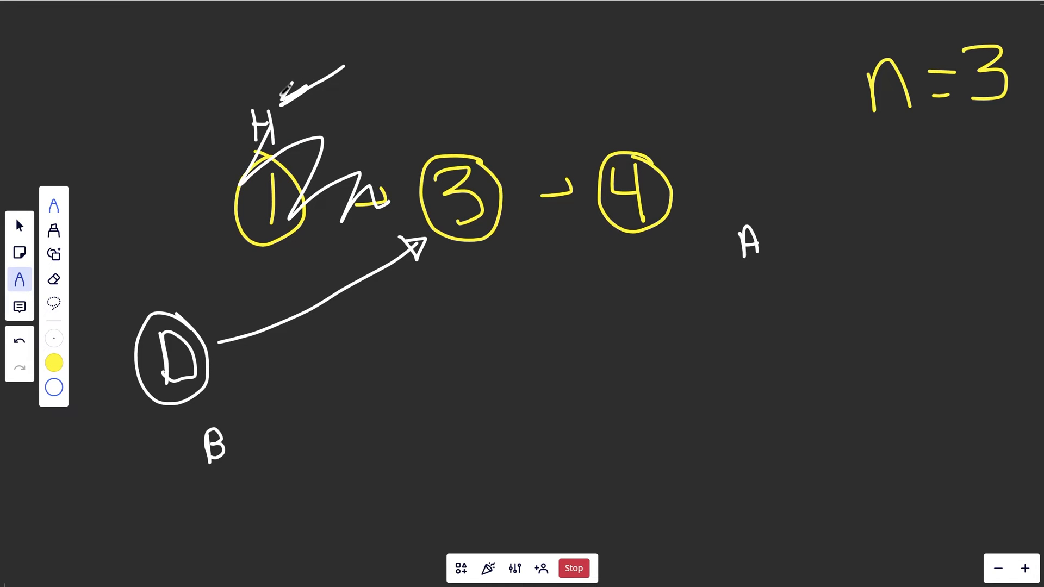
pyautogui.moveTo(342, 73); pyautogui.dragTo(280, 100)
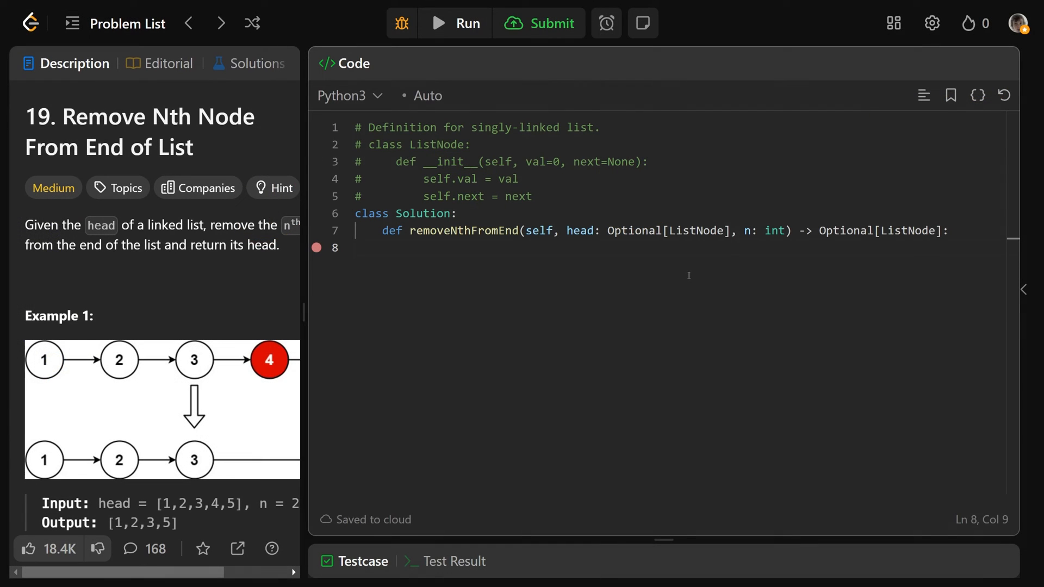
# Step: Write dummy = ListNode(), dummy.next = head, and behind = ahead = dummy
pyautogui.write('dummy =')
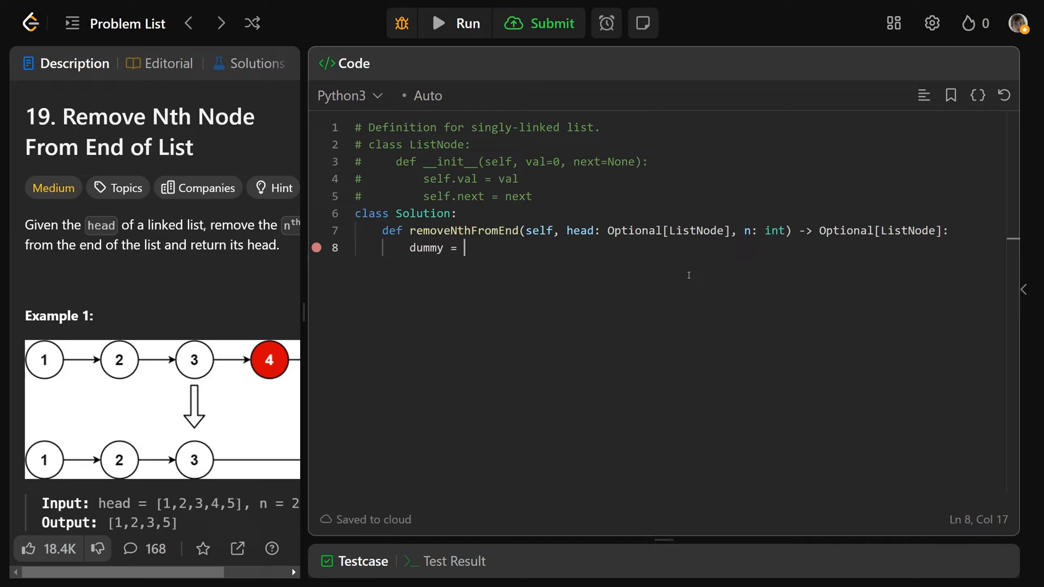
pyautogui.write('ListNode(')
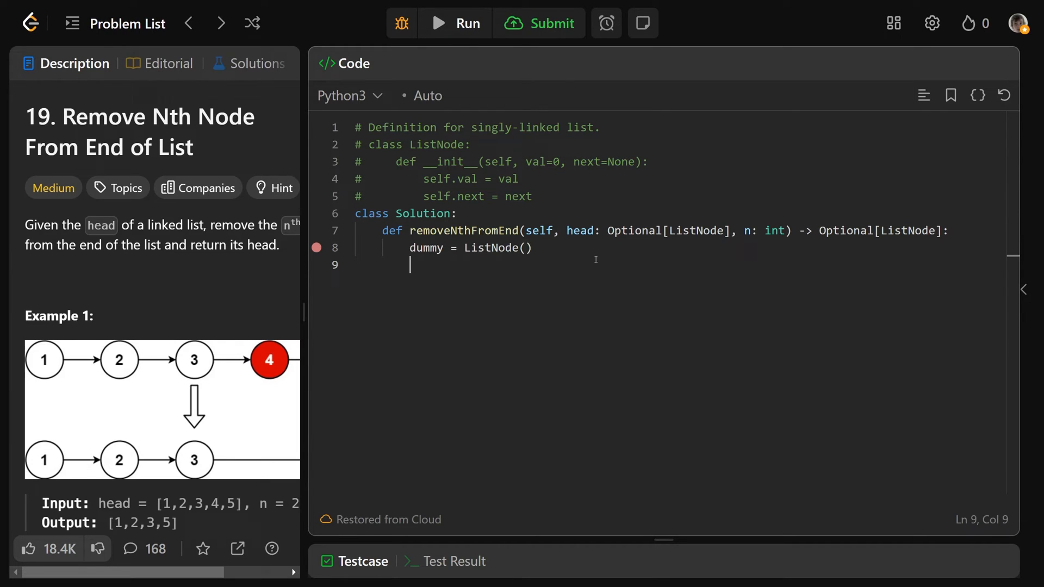
pyautogui.write('dummy.next = head')
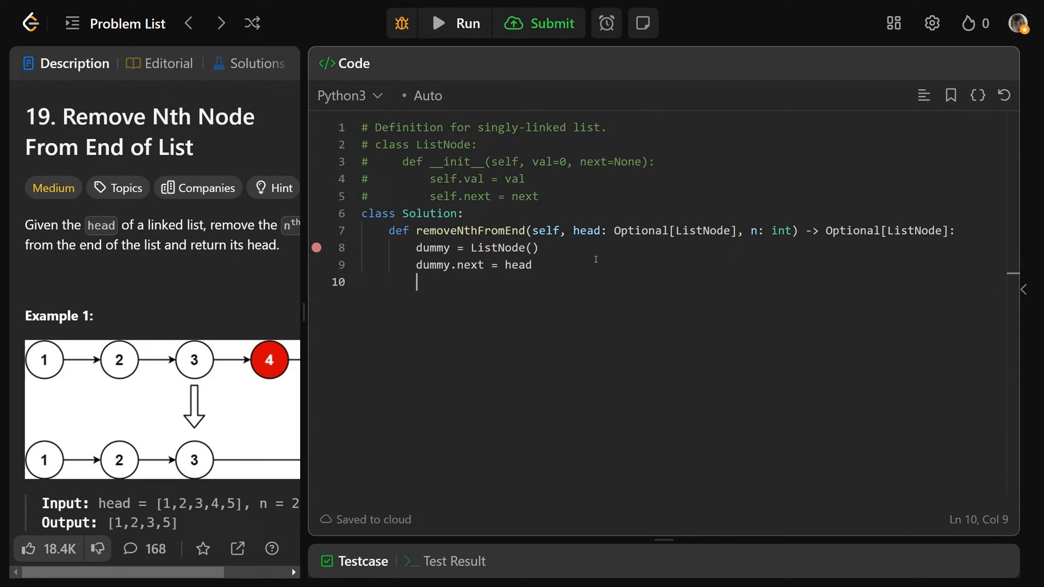
pyautogui.write('behind =')
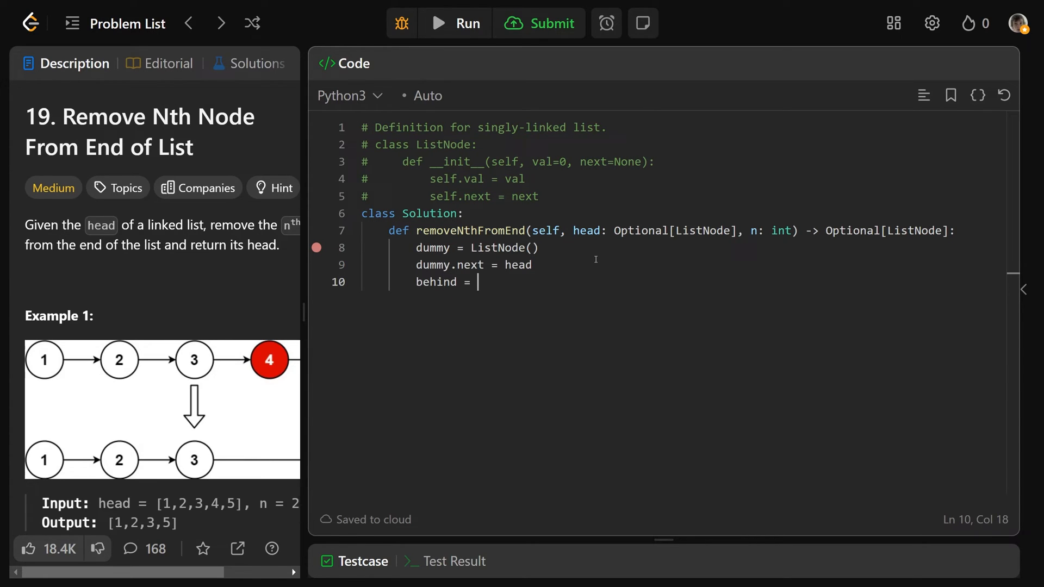
pyautogui.write('ahead = du')
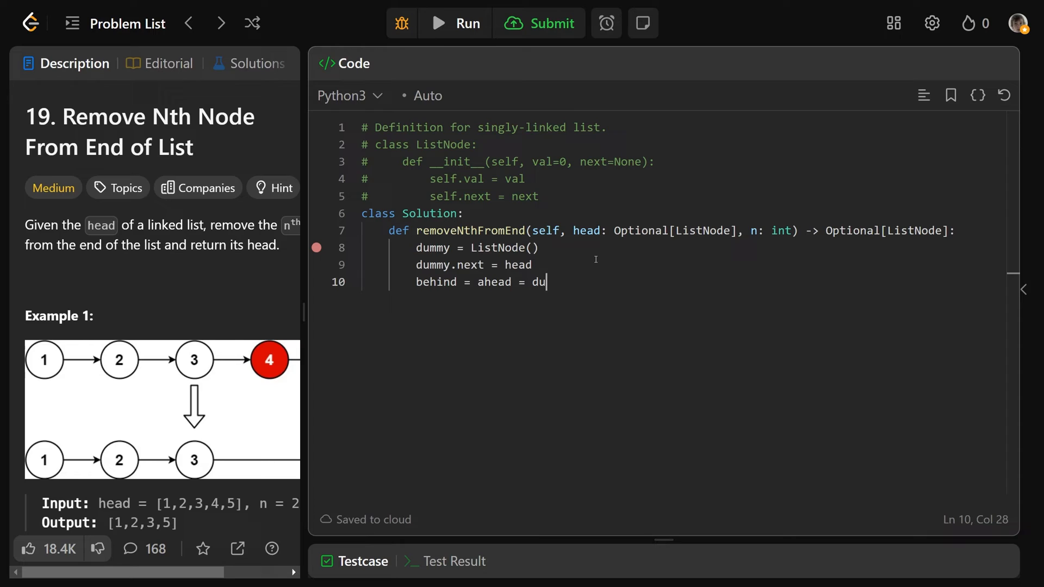
pyautogui.write('mmy')
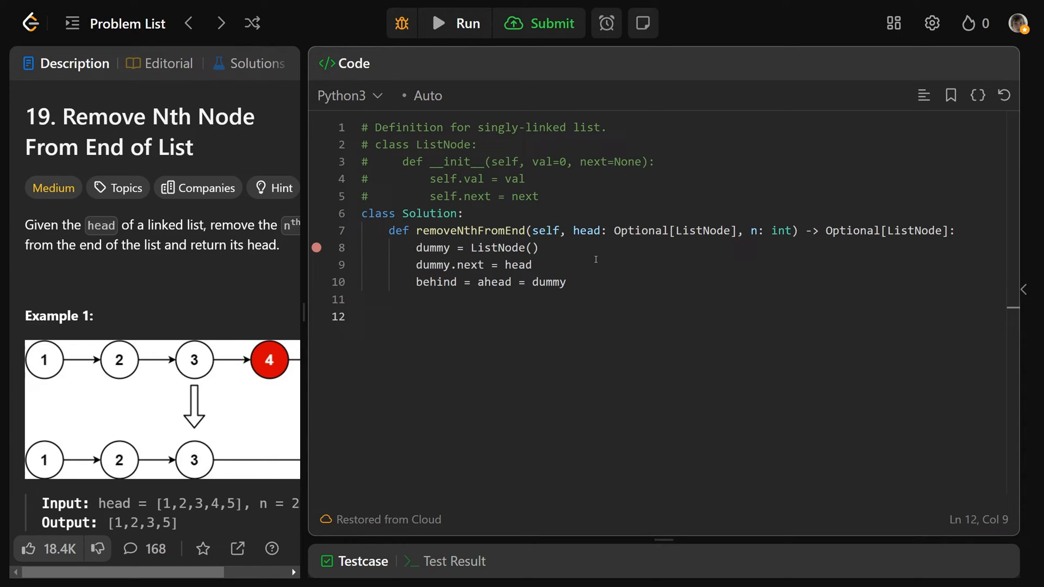
# Step: Write for _ in range(n+1): with ahead = ahead.next advancing the ahead pointer
pyautogui.write('for _ in')
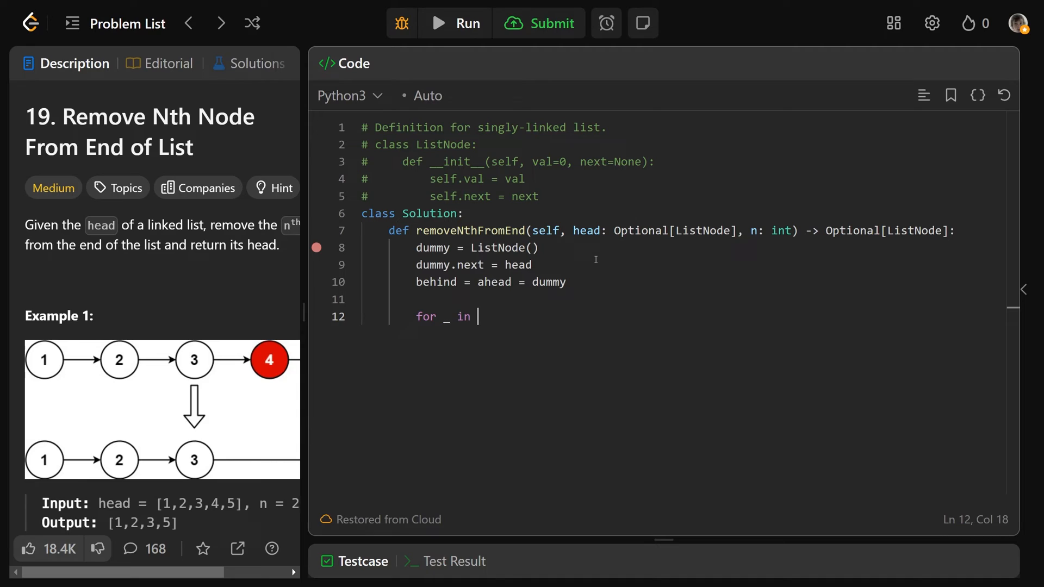
pyautogui.write('range')
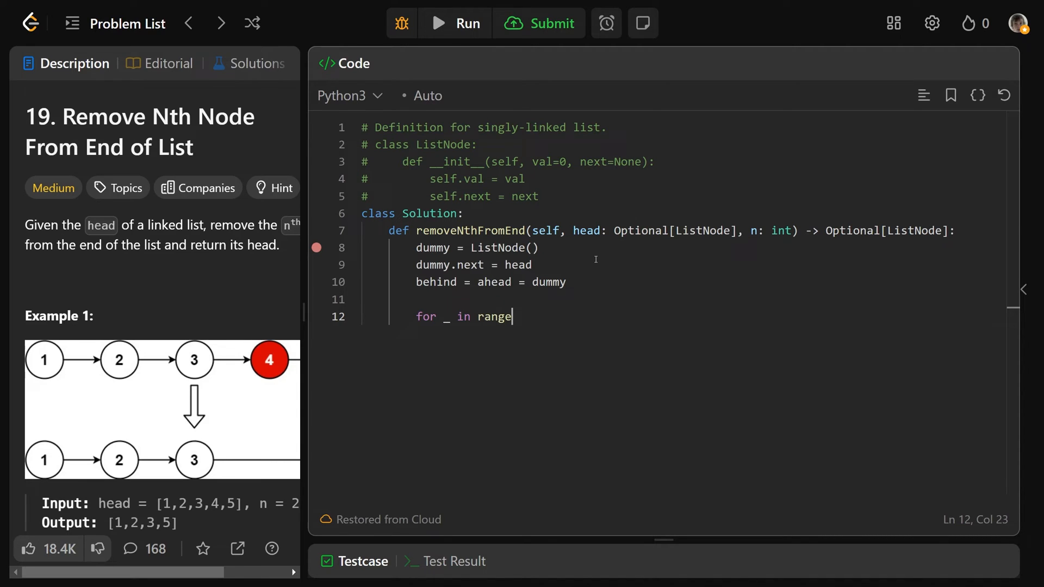
pyautogui.write('(n+1):')
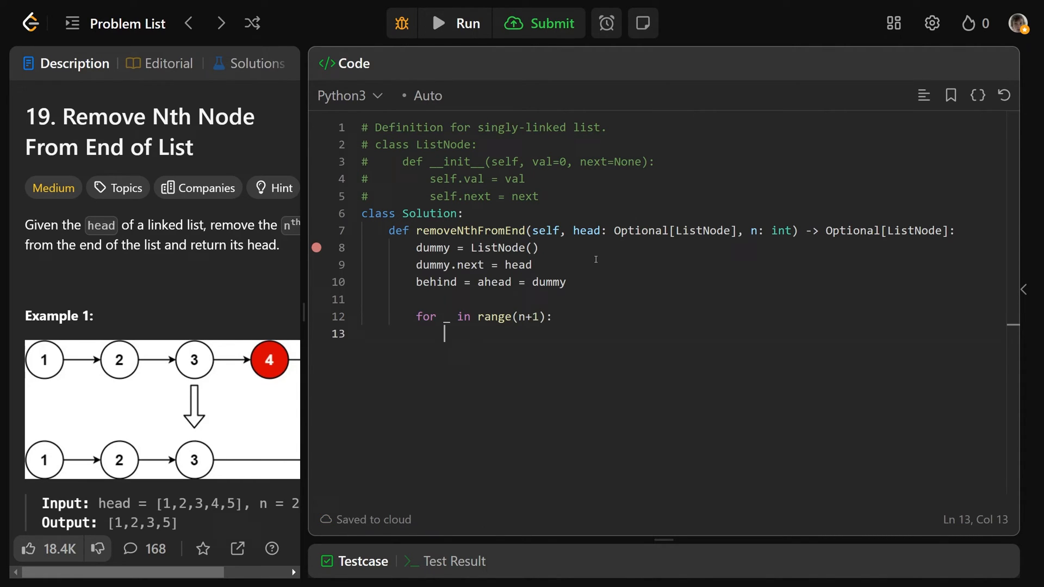
pyautogui.doubleClick(527, 316)
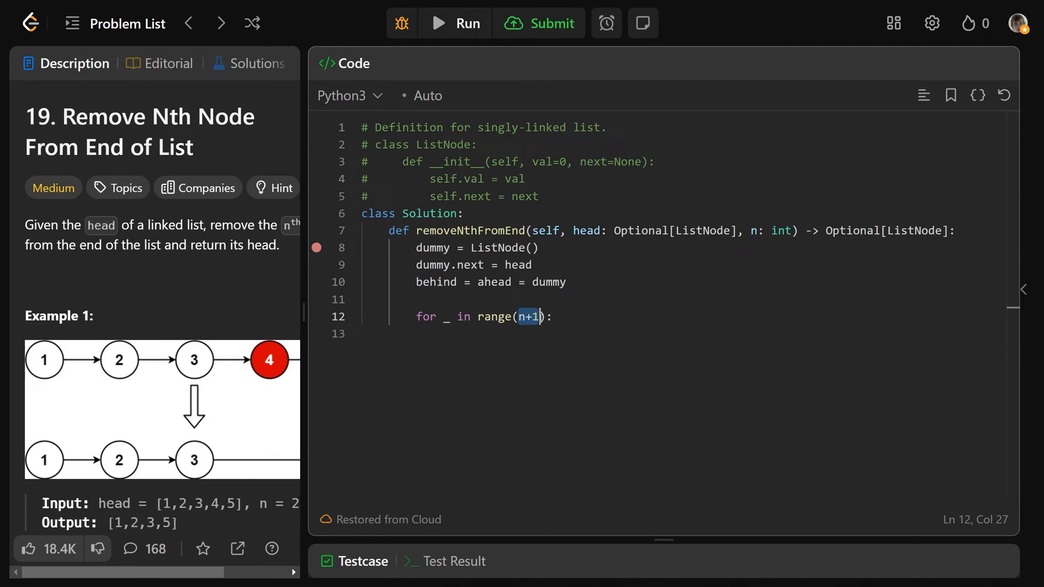
pyautogui.moveTo(580, 314)
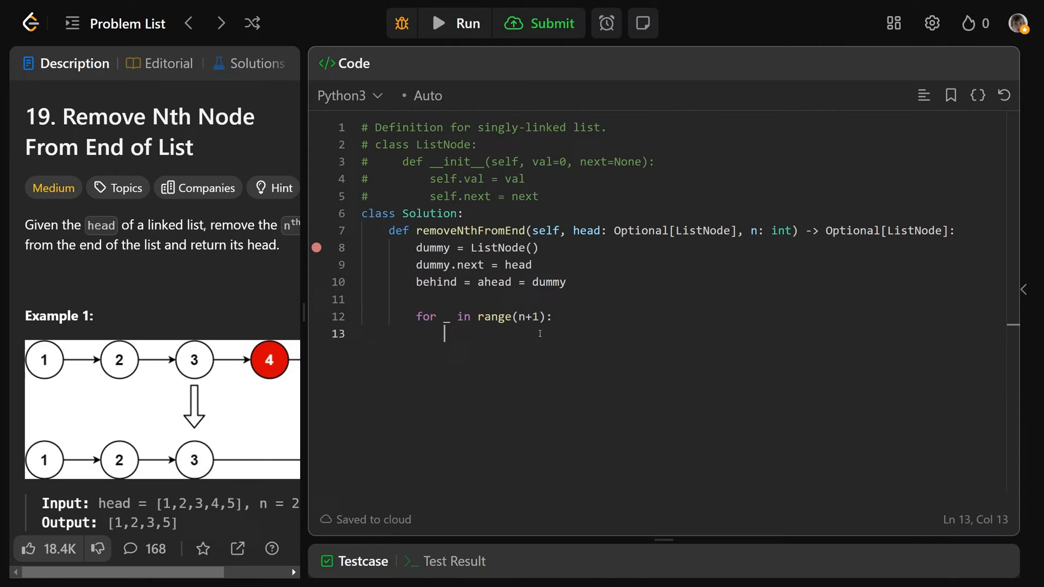
pyautogui.write('ahead = ahead')
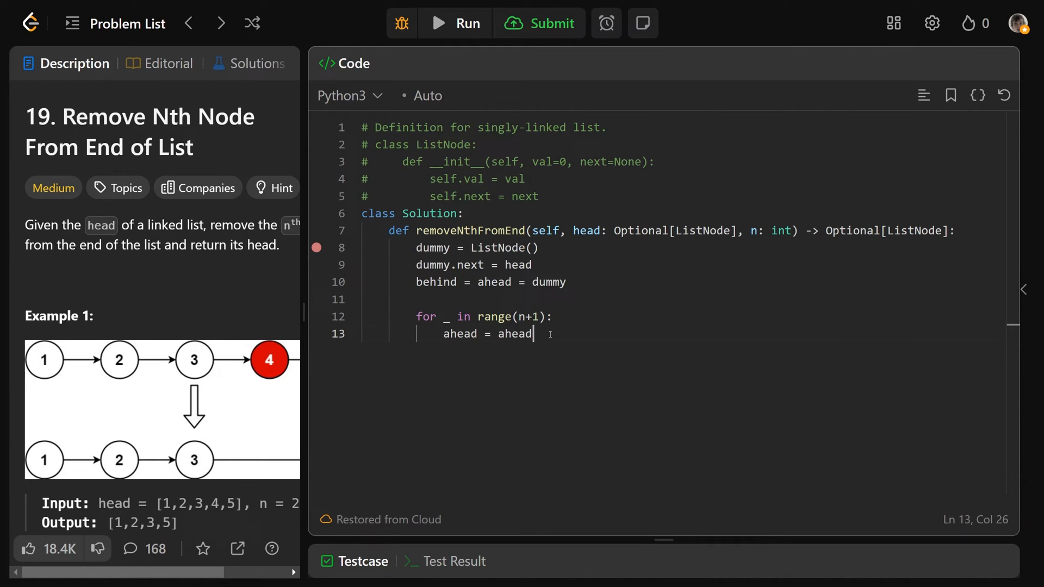
pyautogui.write('.next')
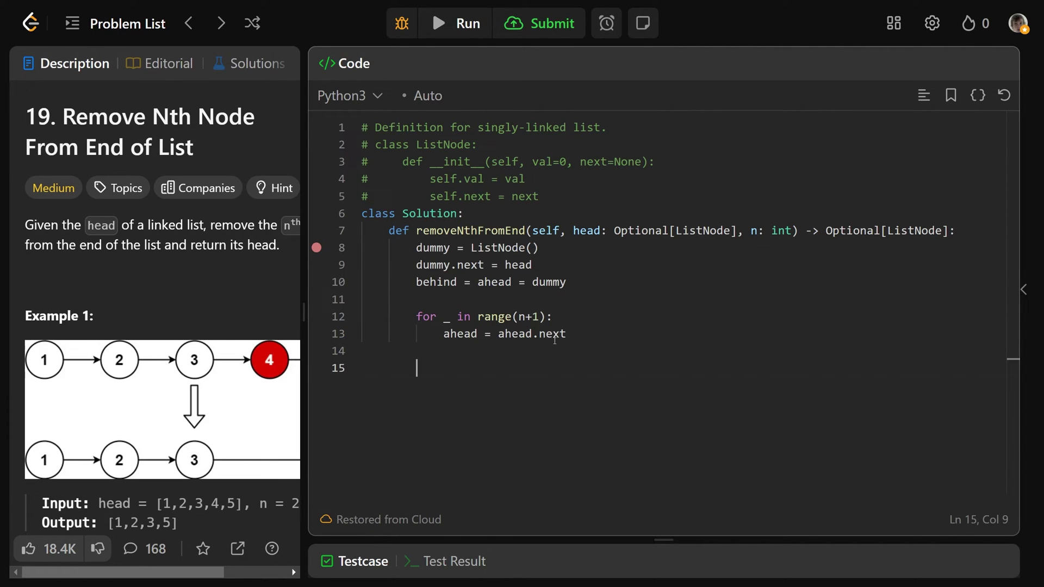
# Step: Write while ahead: moving behind and ahead forward, and start behind.next = behind.next
pyautogui.write('while ahea')
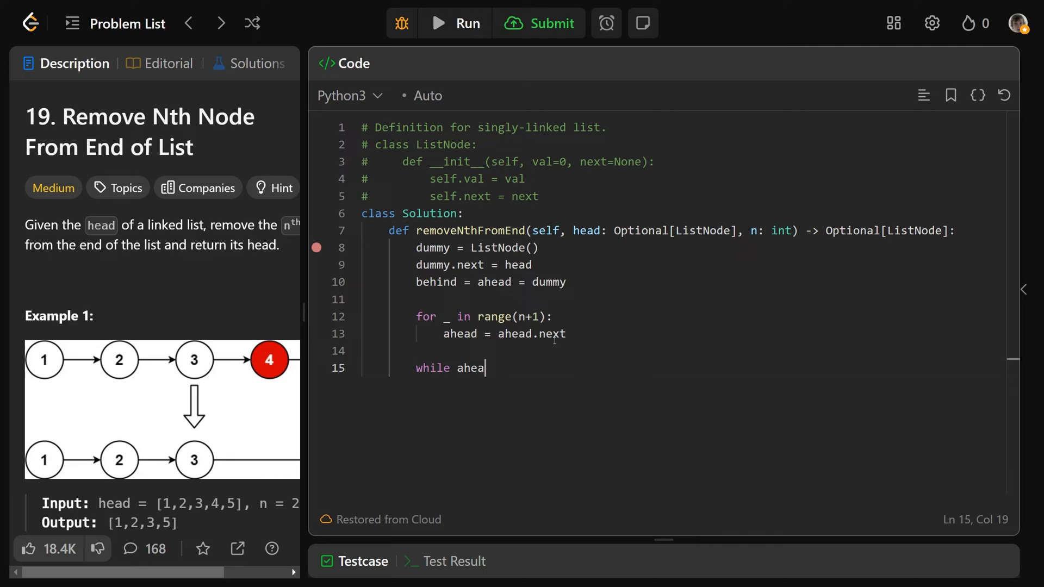
pyautogui.write('d:')
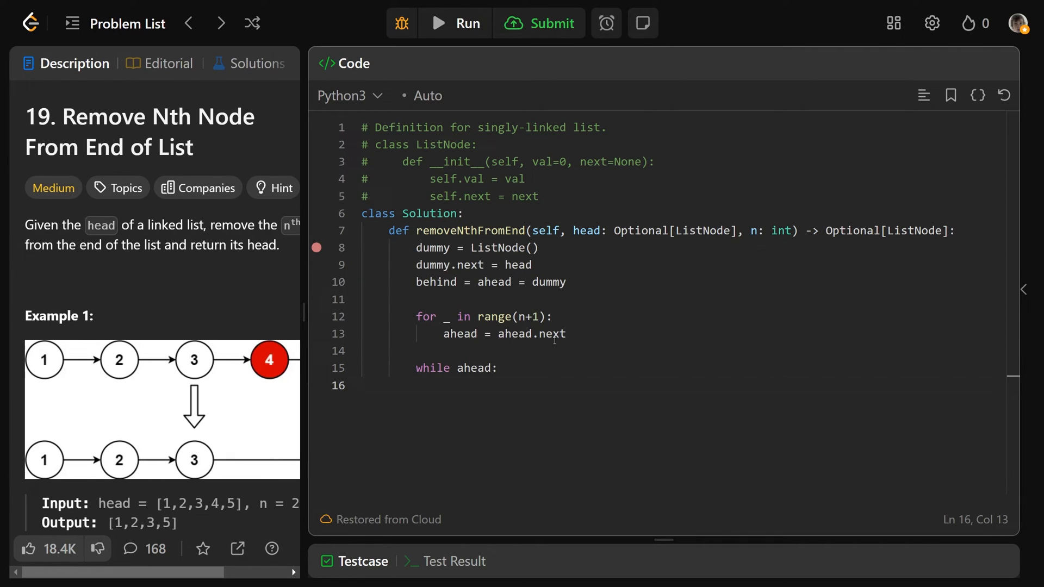
pyautogui.write('behind = behin')
pyautogui.write('ahead = ahea')
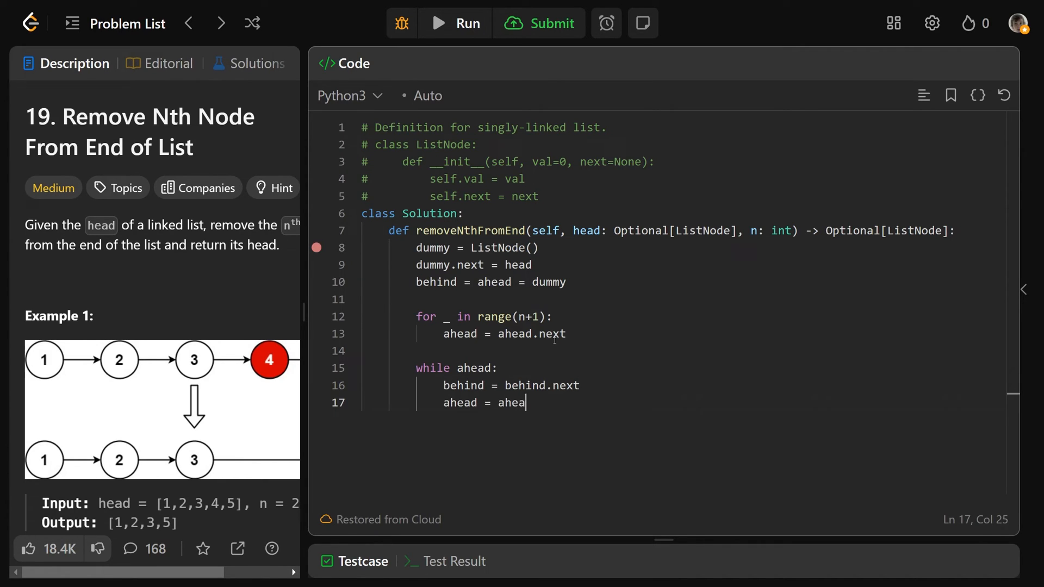
pyautogui.write('d.next')
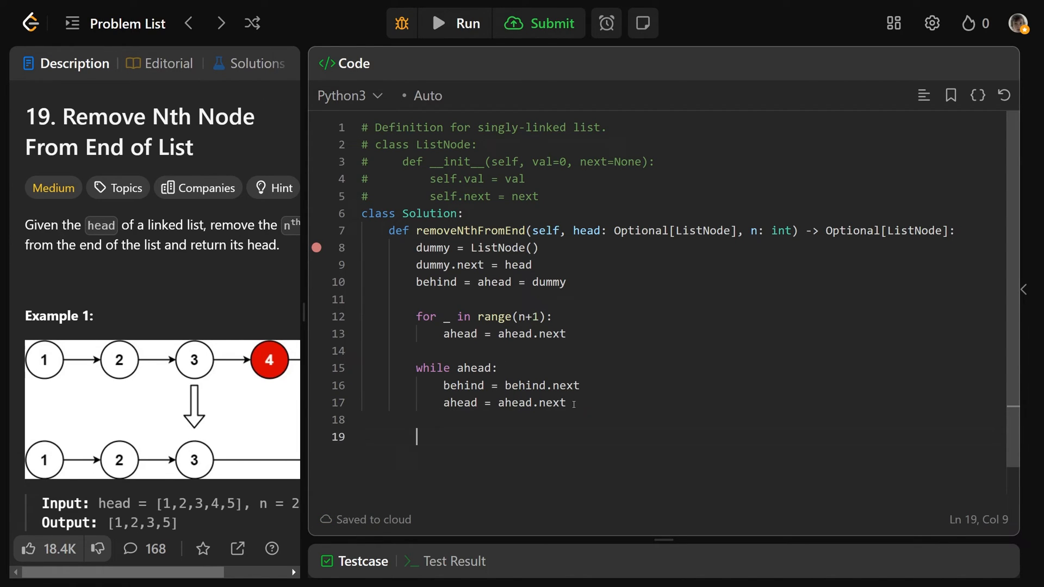
pyautogui.write('behind.next')
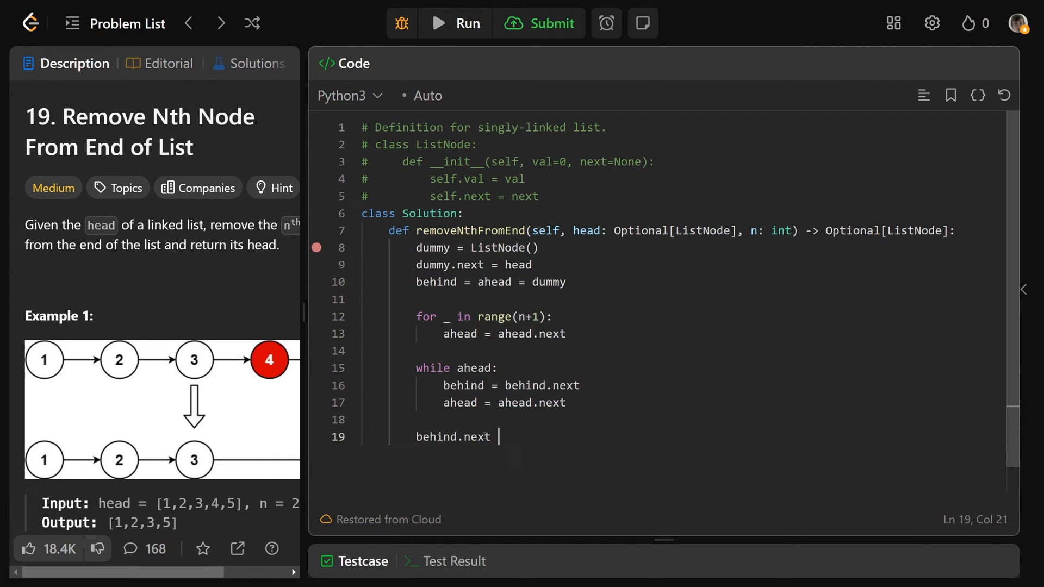
pyautogui.write('= behind.next.next')
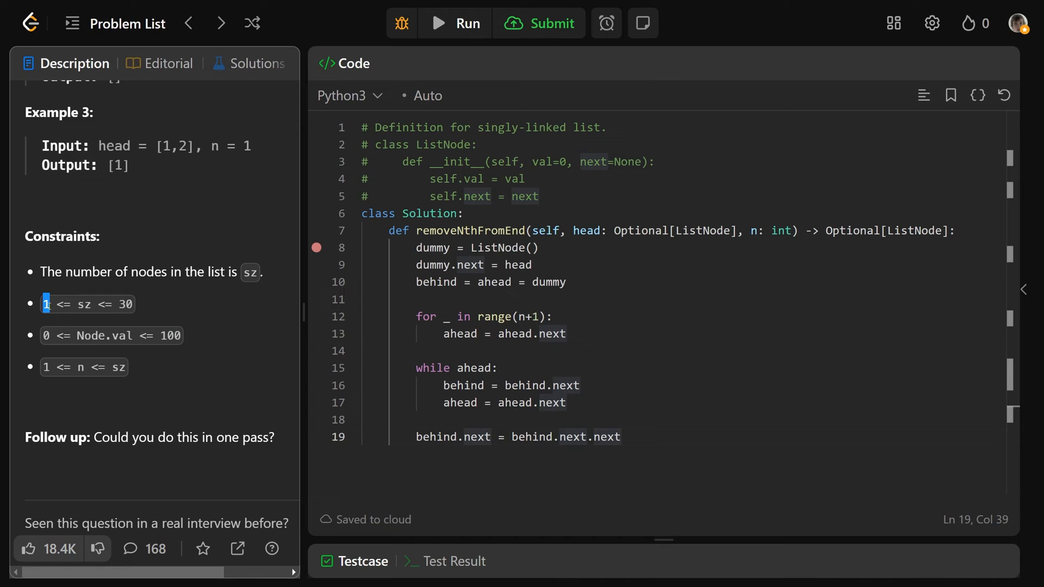
pyautogui.moveTo(167, 309)
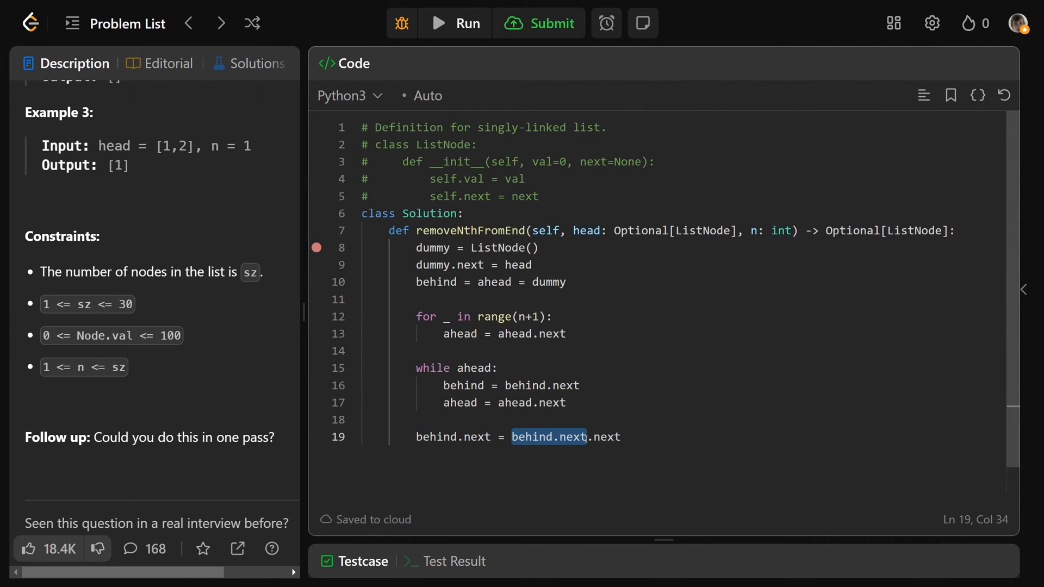
# Step: Complete behind.next = behind.next.next, return dummy.next, and begin a '#' comment
pyautogui.click(621, 437)
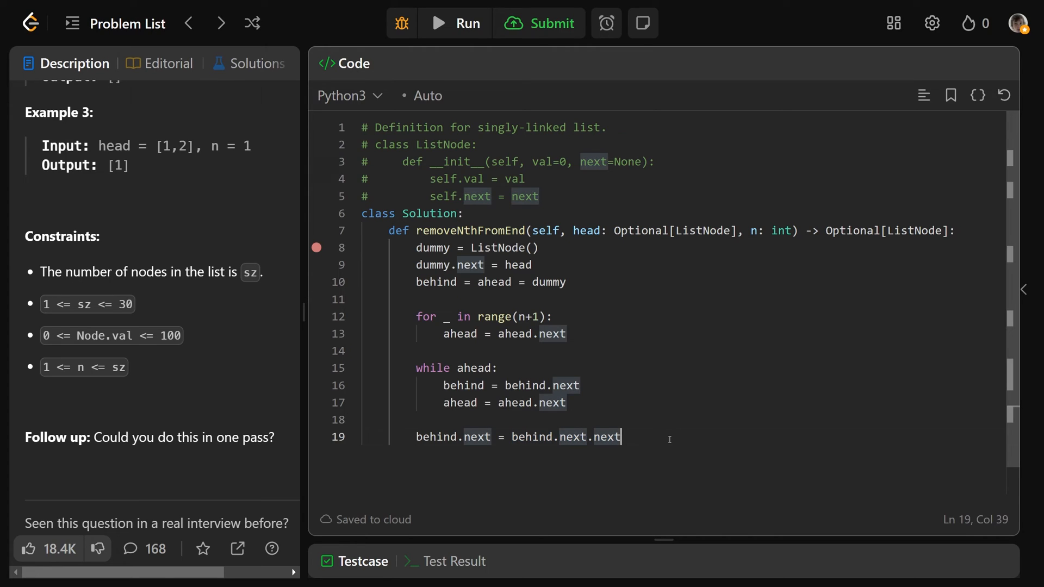
pyautogui.moveTo(663, 442)
pyautogui.write('return du')
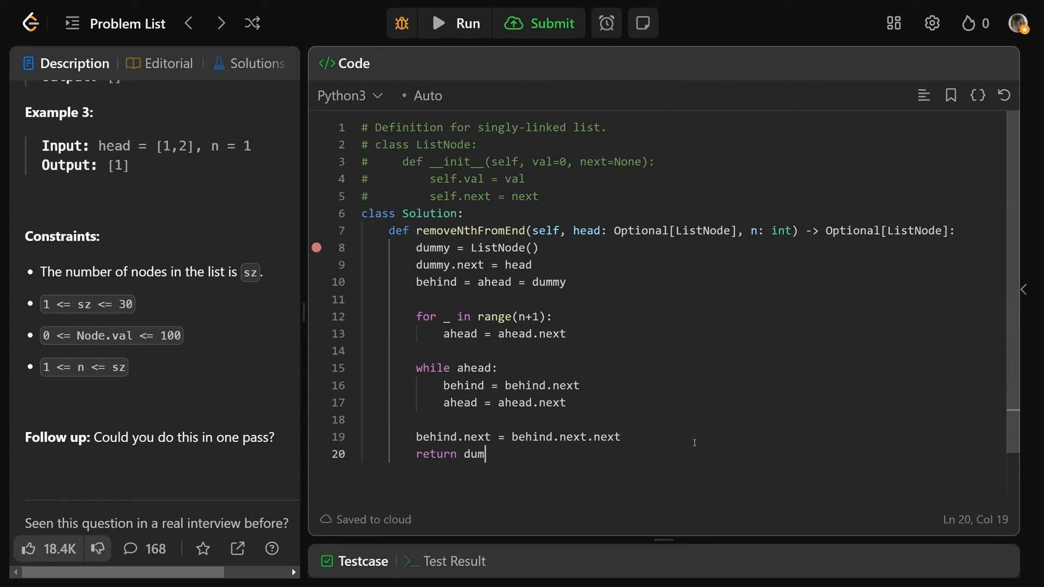
pyautogui.write('my.next')
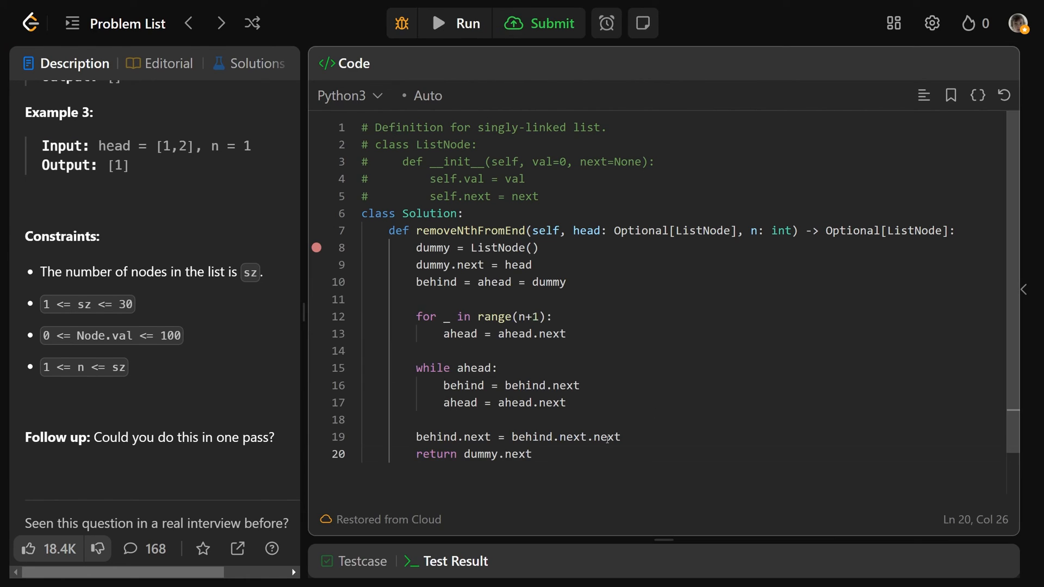
pyautogui.write('# Time:')
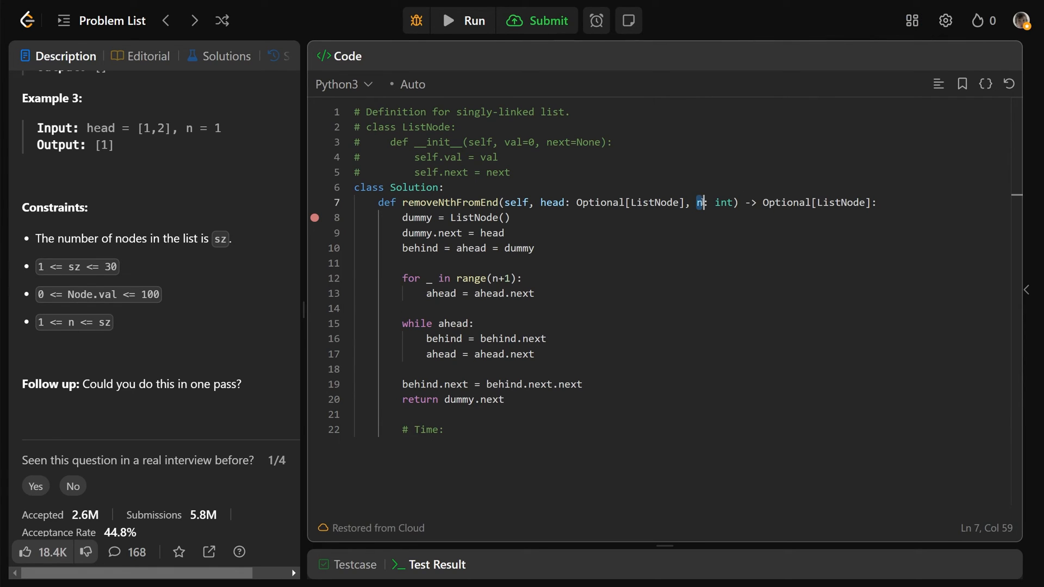
# Step: Finish the comment '# Time: O(M)', pointing out the two pointer-advancing loops
pyautogui.click(449, 430)
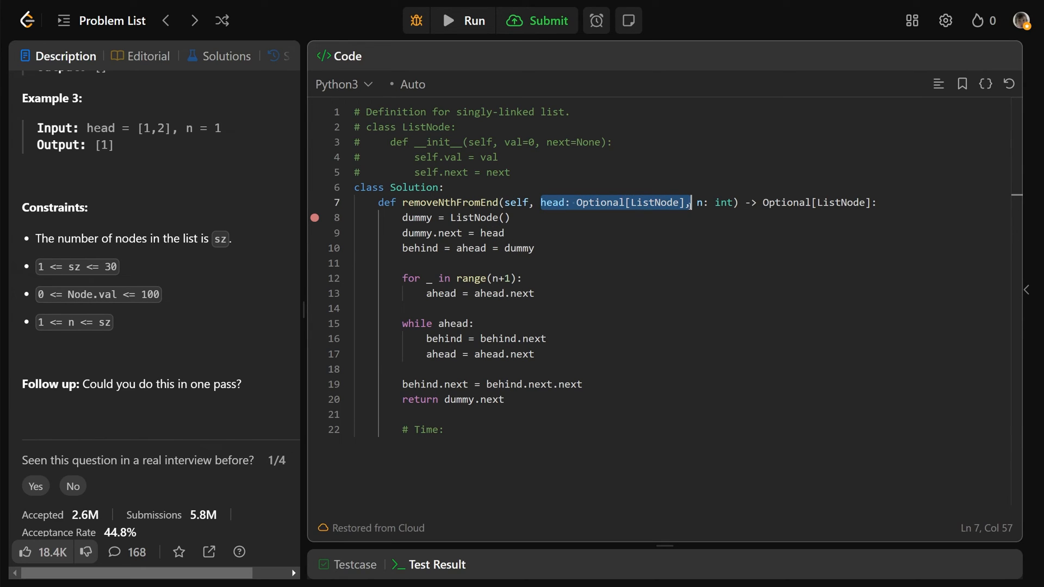
pyautogui.click(450, 429)
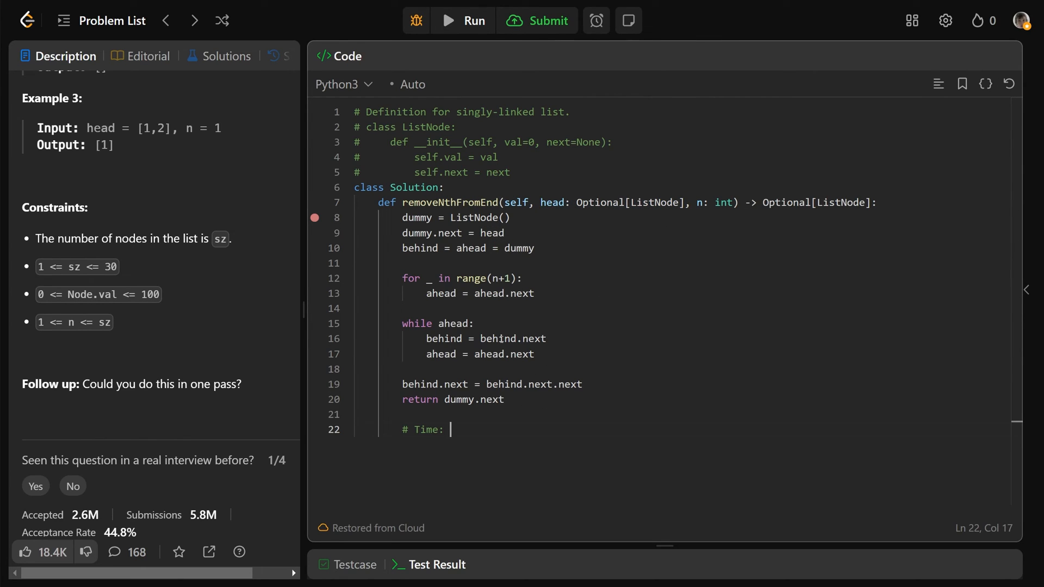
pyautogui.write('O(M')
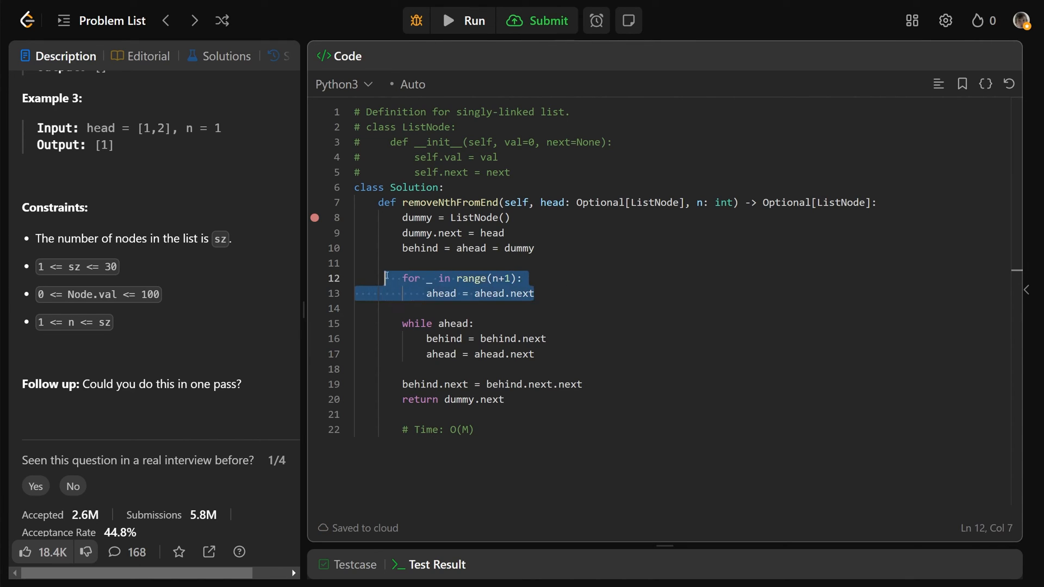
pyautogui.click(535, 294)
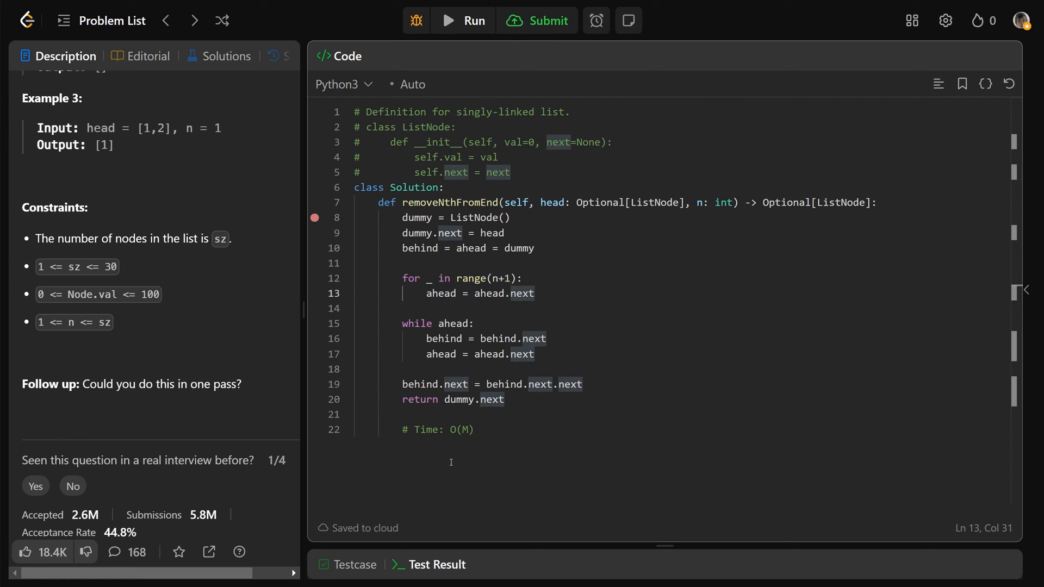
pyautogui.click(473, 429)
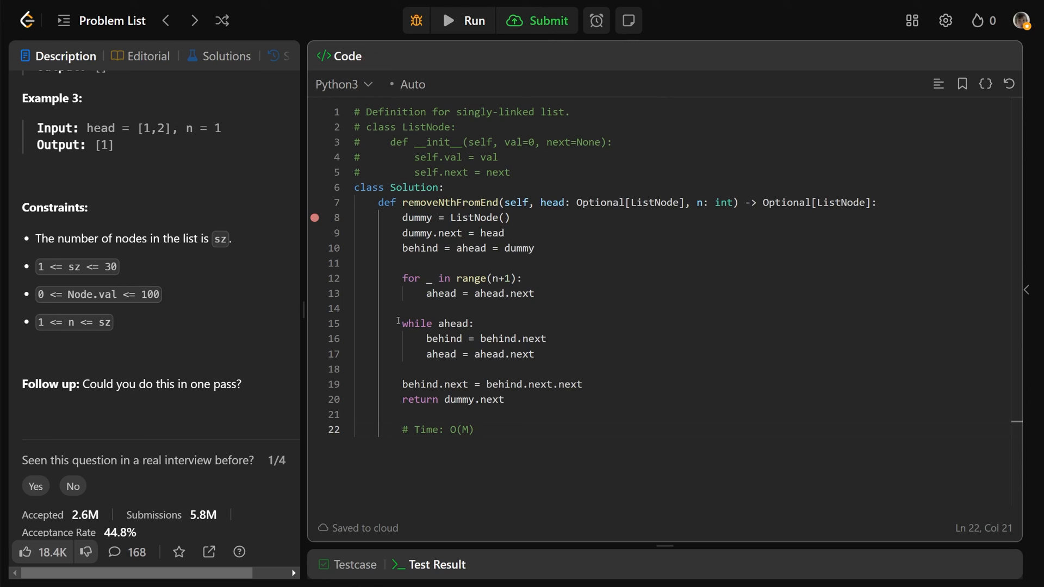
pyautogui.doubleClick(452, 324)
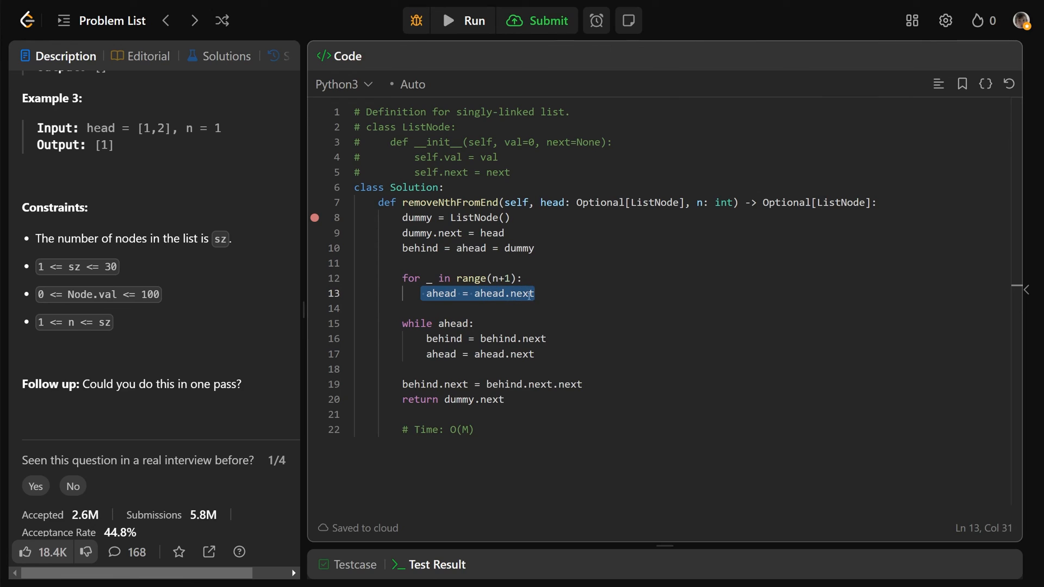
pyautogui.click(432, 354)
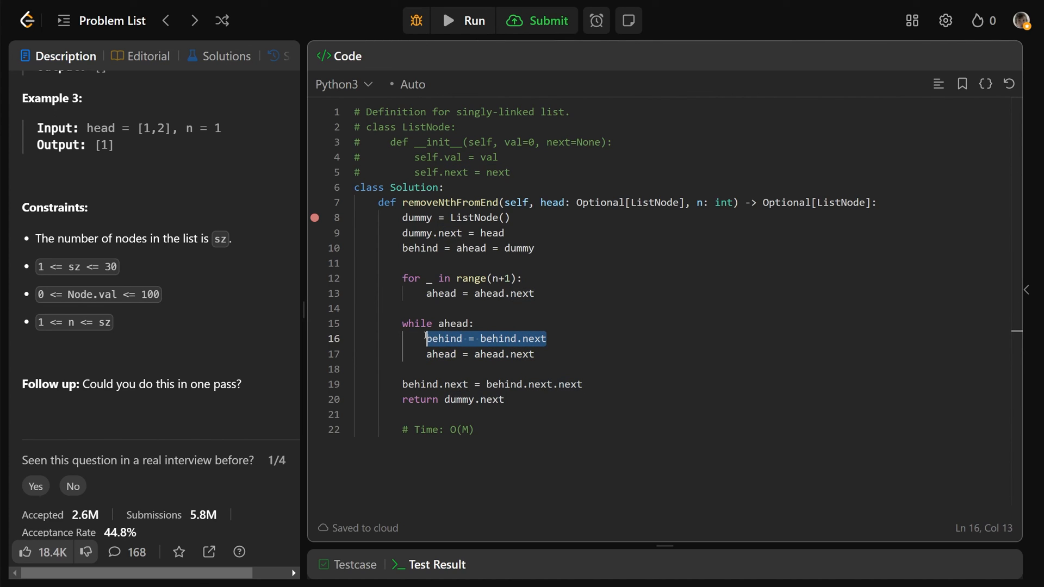
pyautogui.click(585, 411)
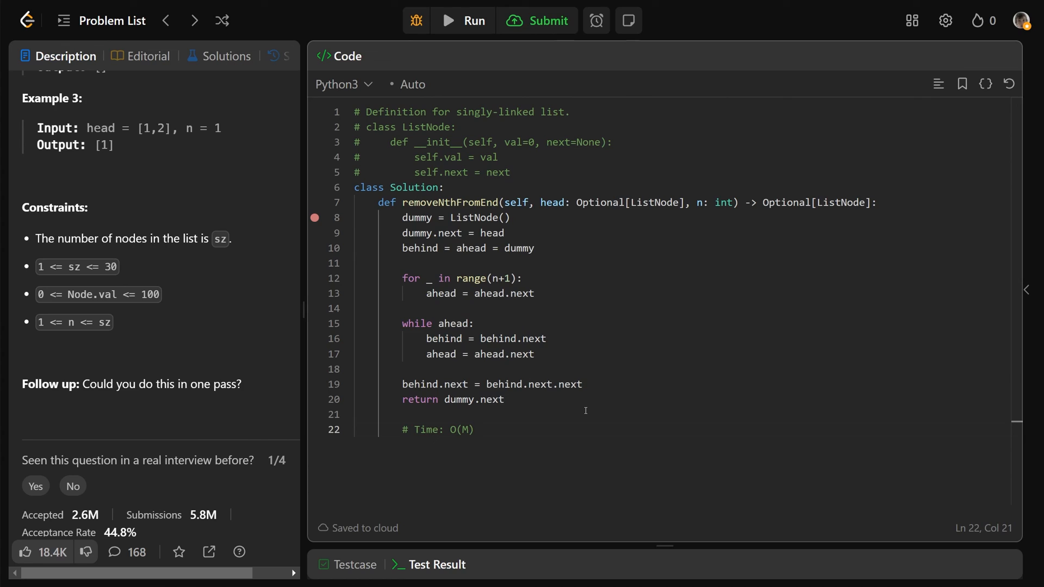
pyautogui.press('enter')
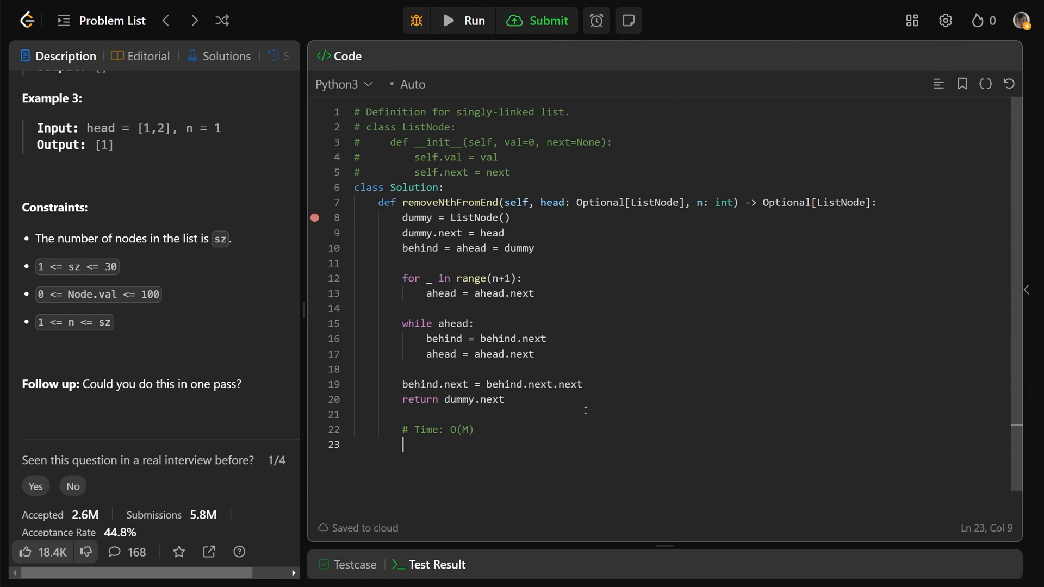
# Step: Write the comment '# Space: O(1)' beneath the time comment
pyautogui.write('# Space:')
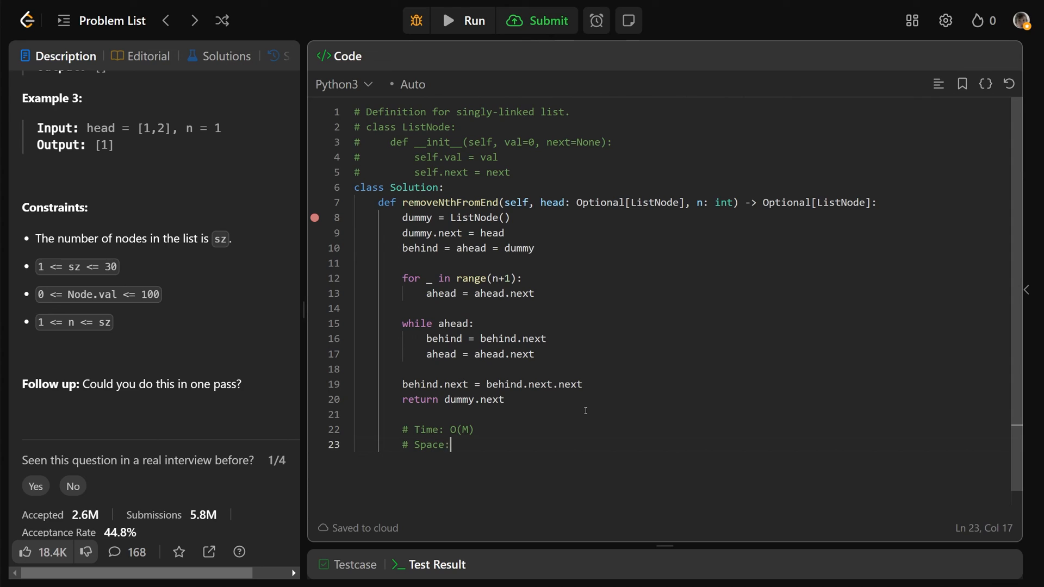
pyautogui.write('O(1)')
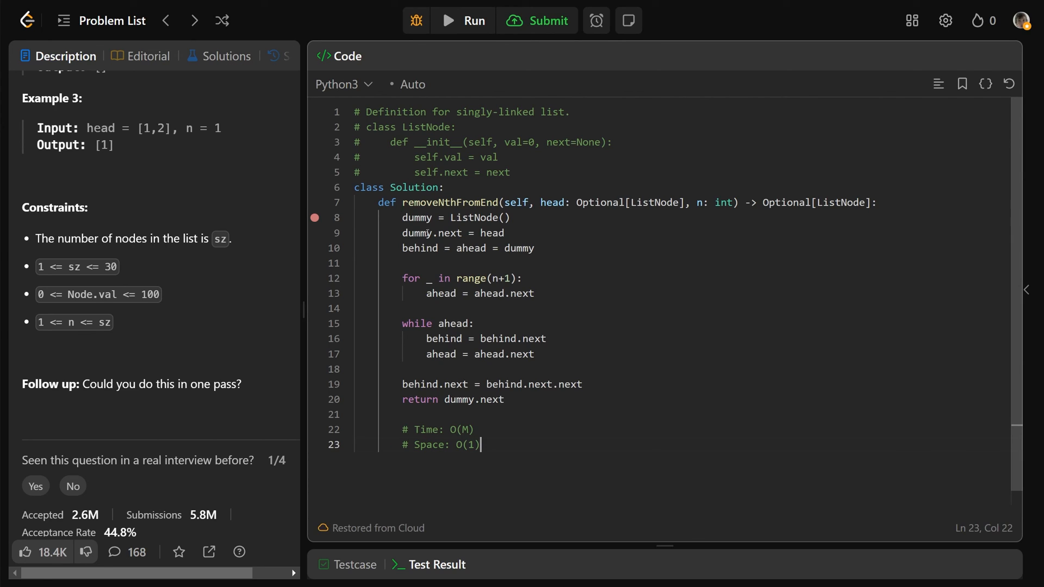
pyautogui.click(426, 338)
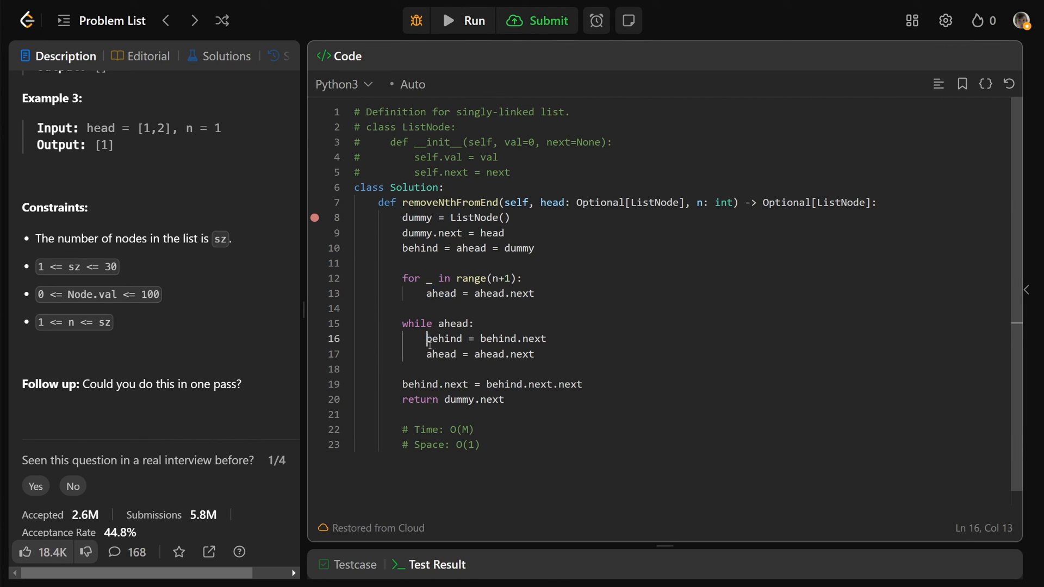